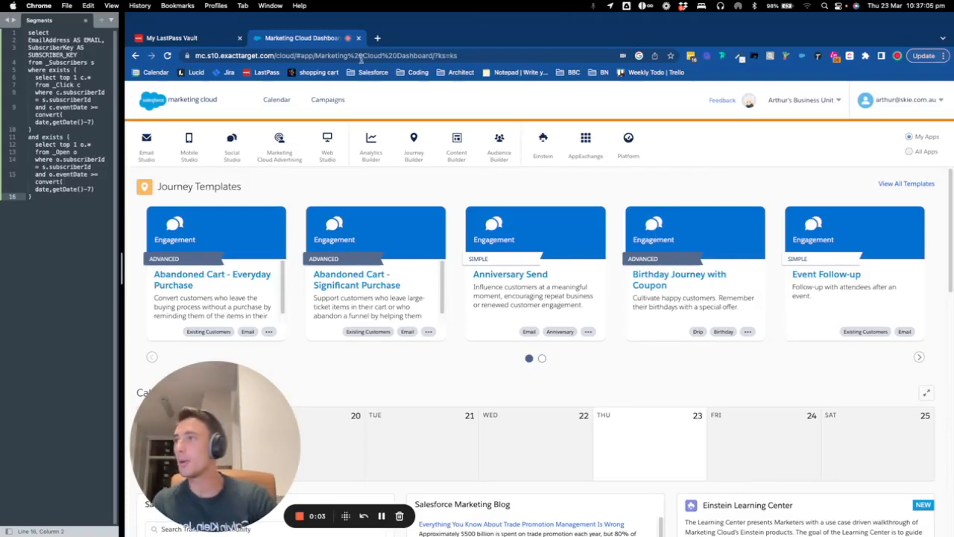
Open Automation Studio from the Marketing Cloud dashboard.
click(456, 141)
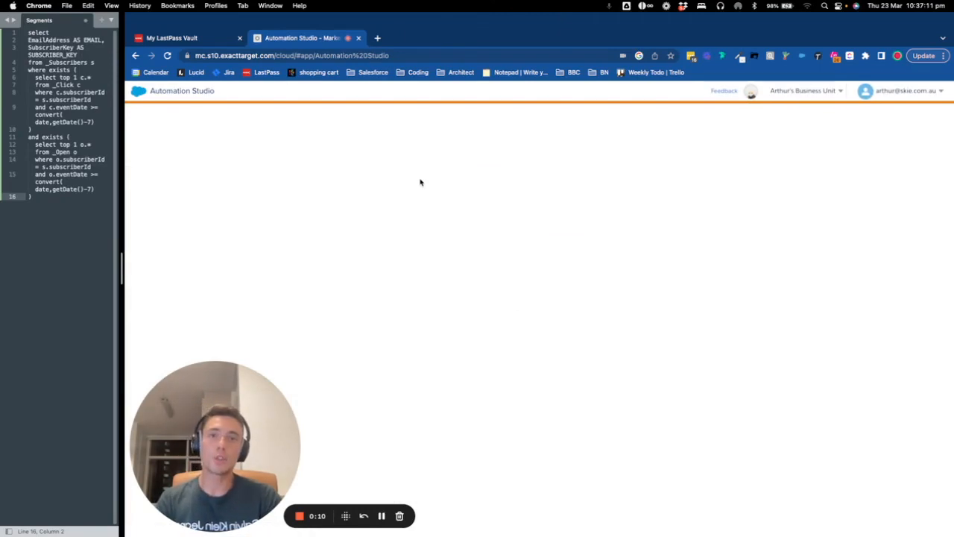
mouse_move(389, 223)
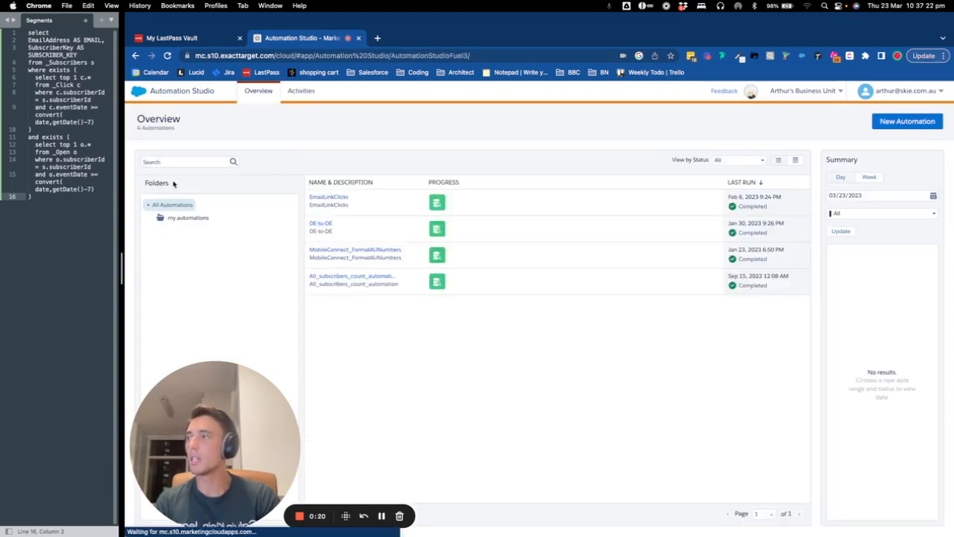
Create a new automation whose starting source is a schedule repeating every hour.
click(907, 120)
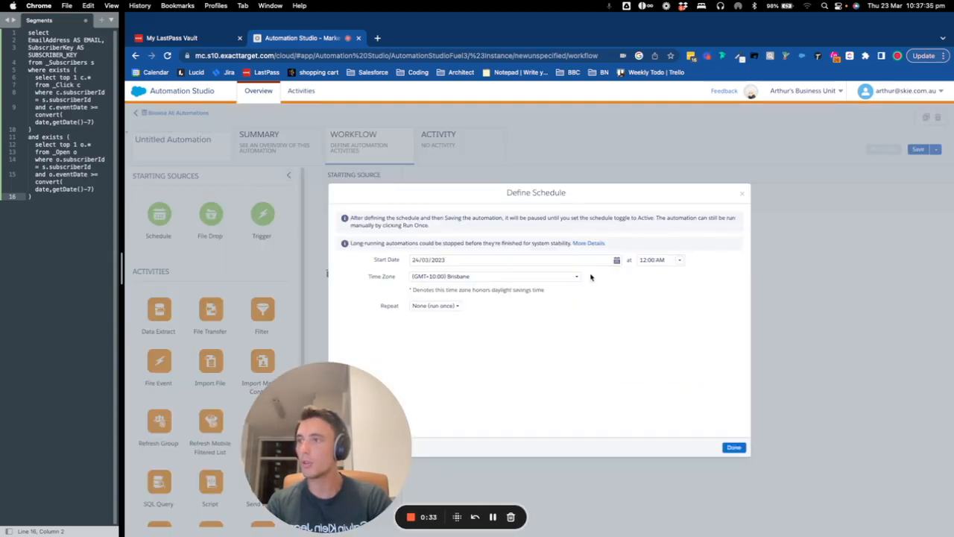
click(434, 306)
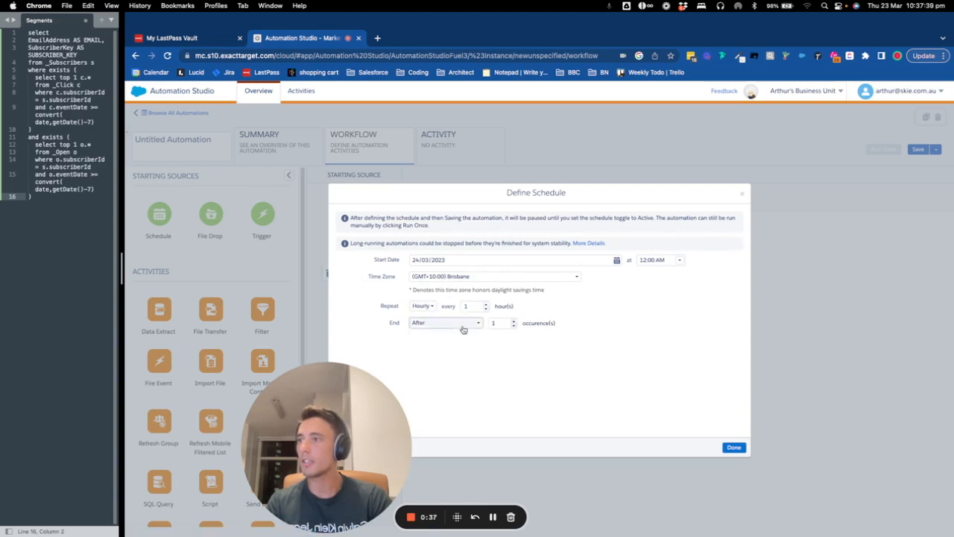
click(733, 447)
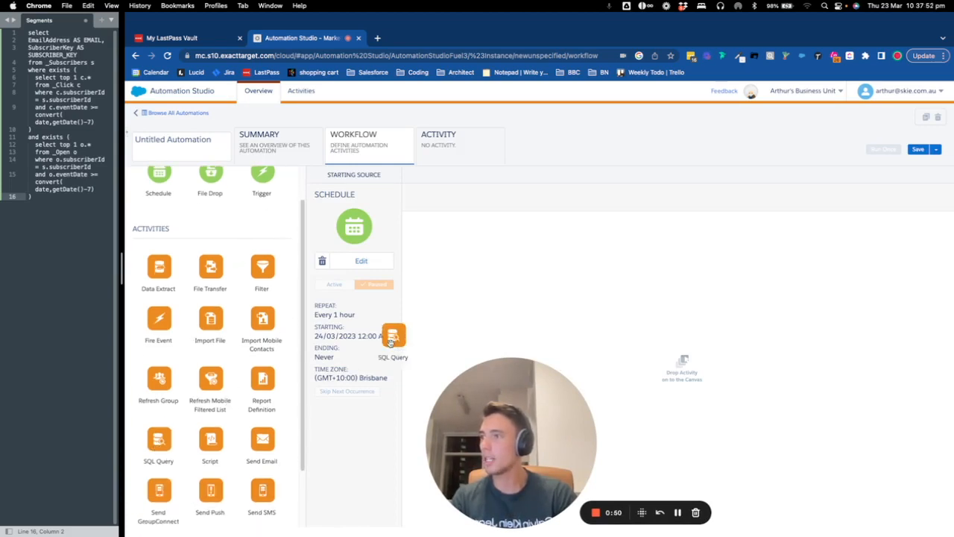
Drop a SQL Query activity onto Step 1 and create a new query named Engaged-Segment.
drag(393, 334, 477, 253)
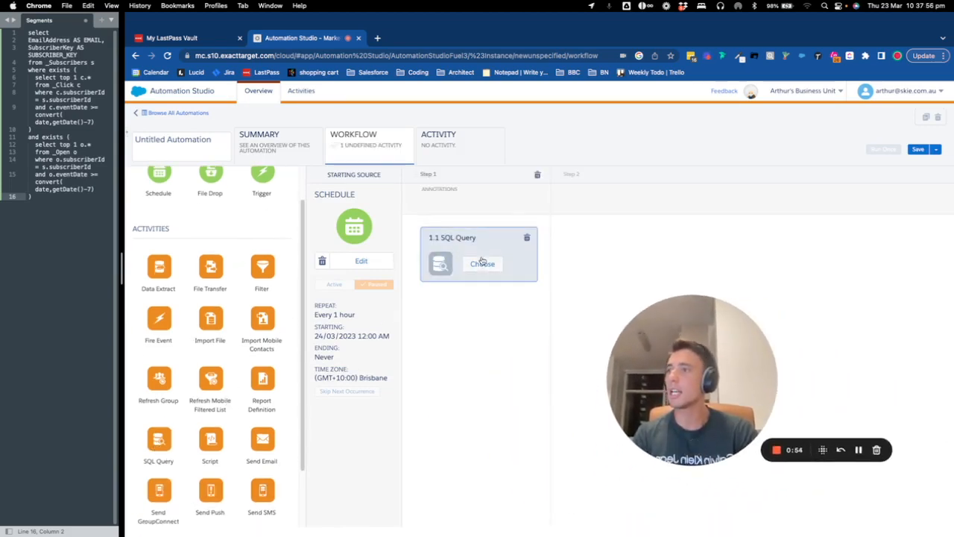
click(482, 263)
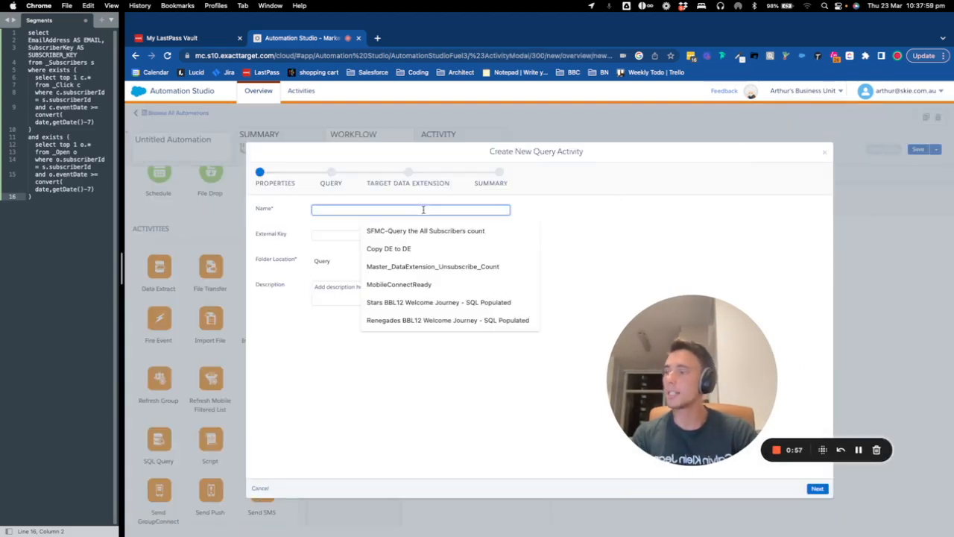
text(c)
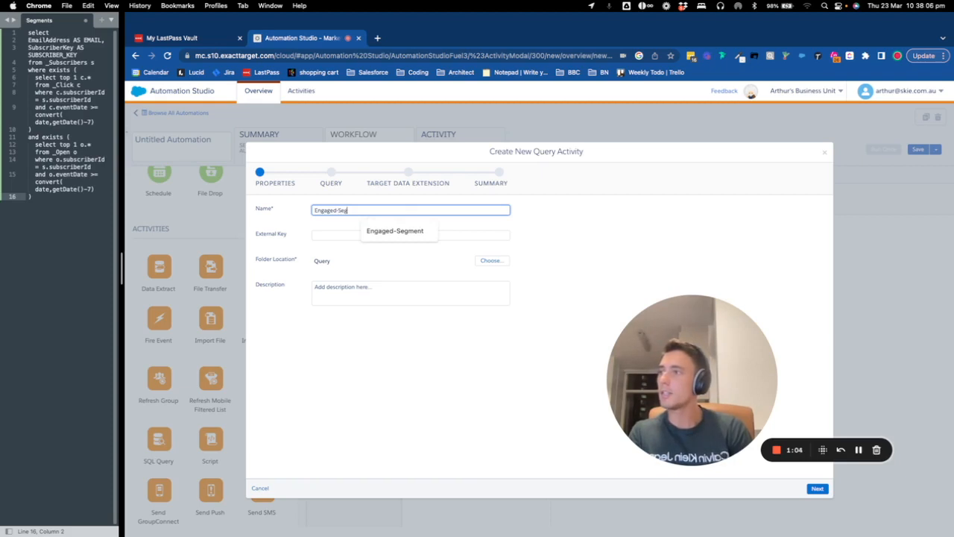
click(395, 230)
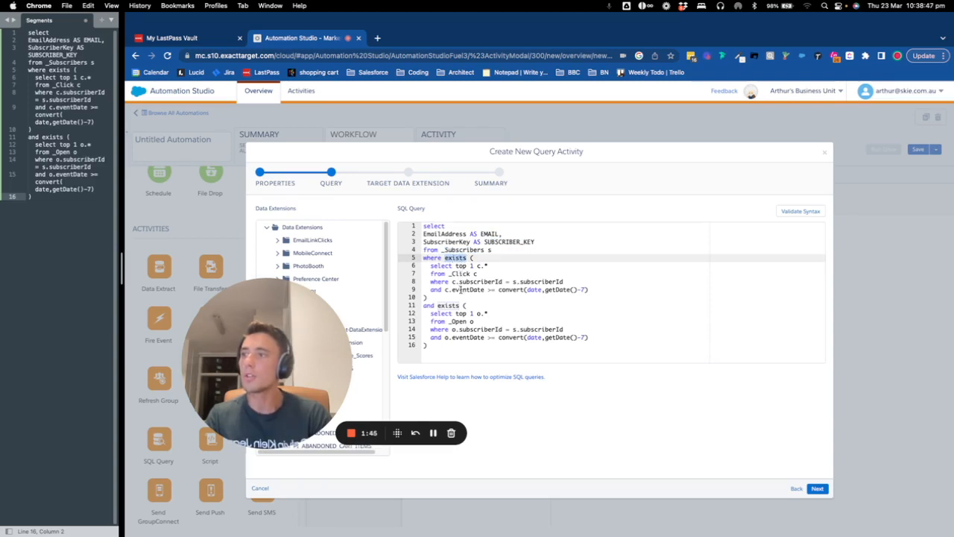
Validate the Engaged-Segment SQL syntax and continue to the target data extension step.
click(507, 289)
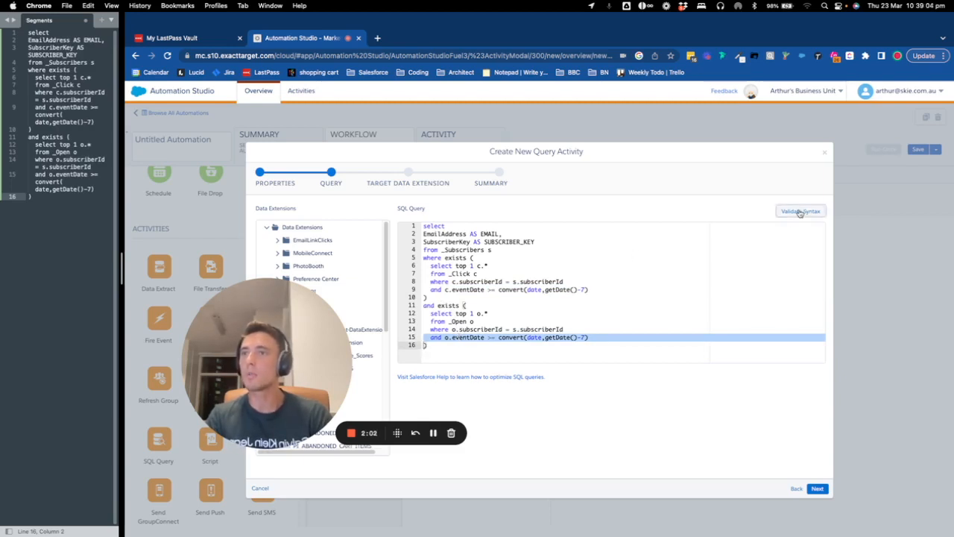
click(800, 211)
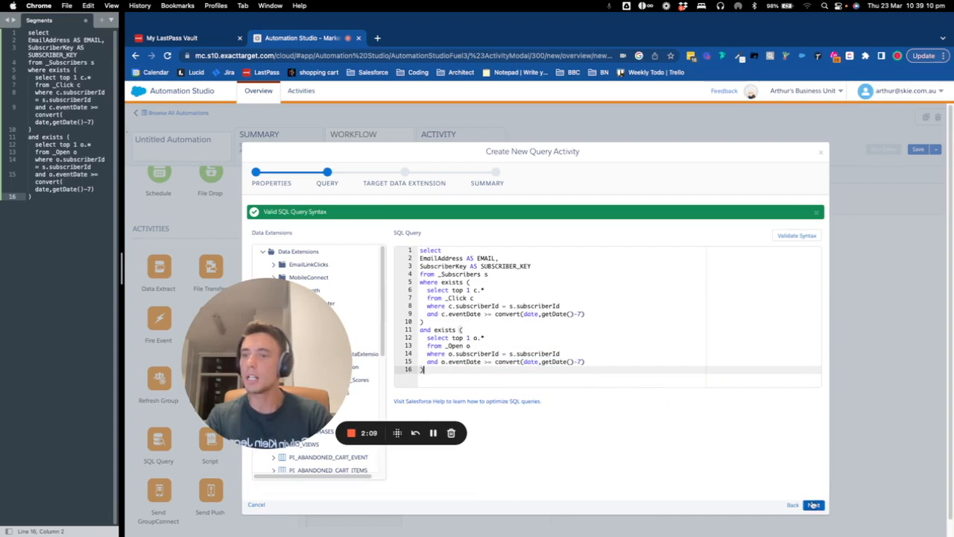
click(813, 505)
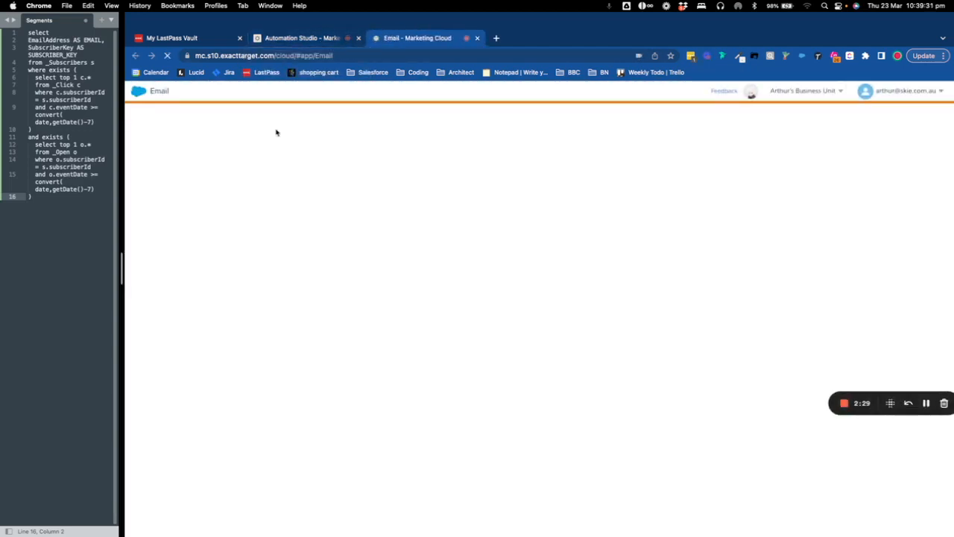
Open Email Studio in a new tab, then create and open a Segments data extension folder.
click(159, 90)
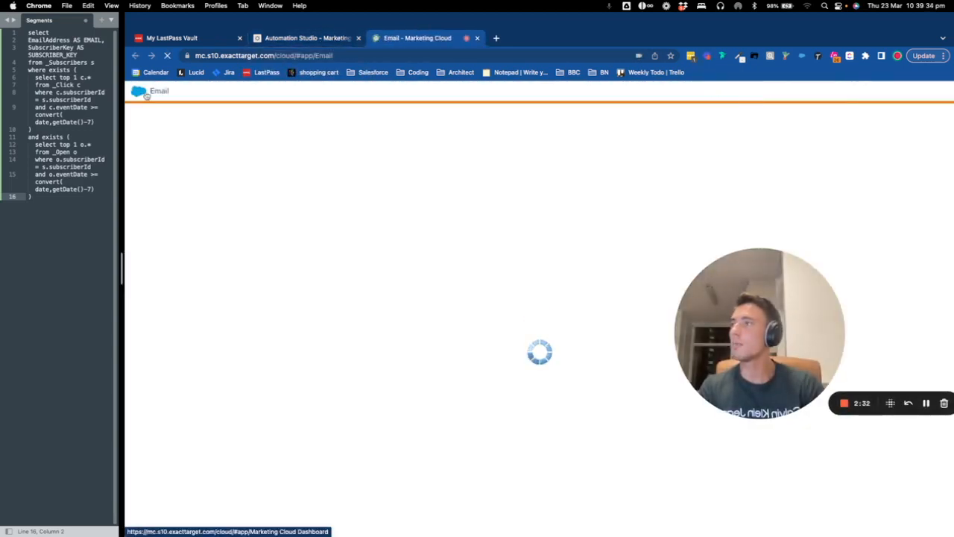
right_click(146, 178)
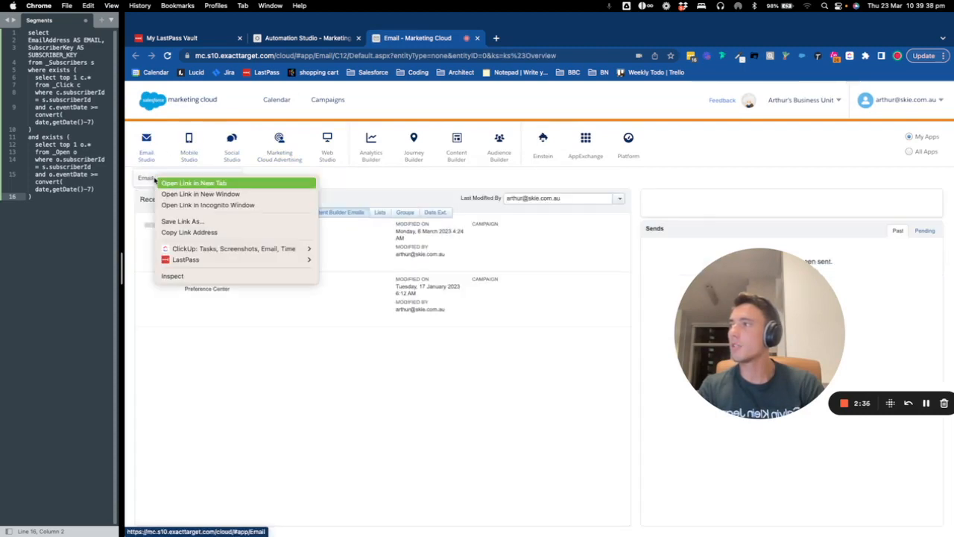
click(194, 182)
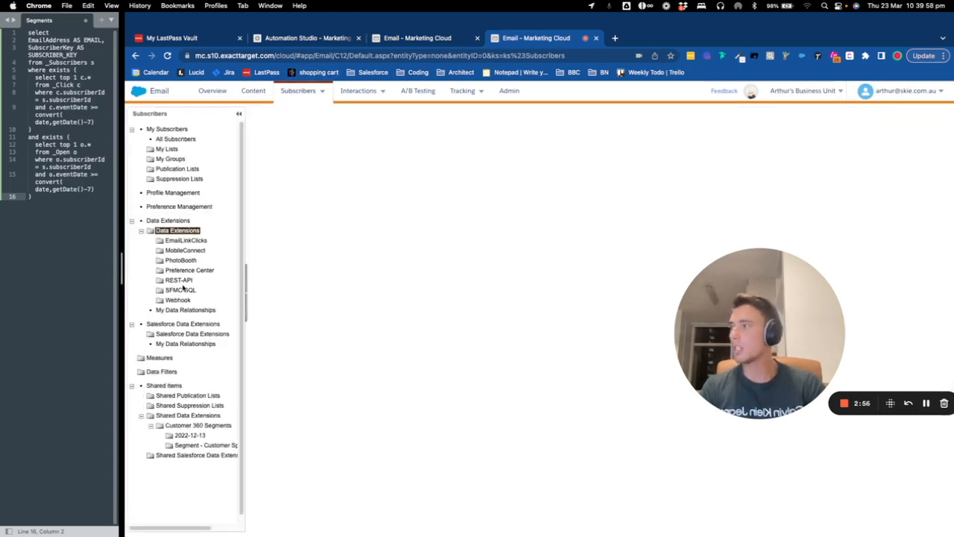
click(194, 226)
text(Segments)
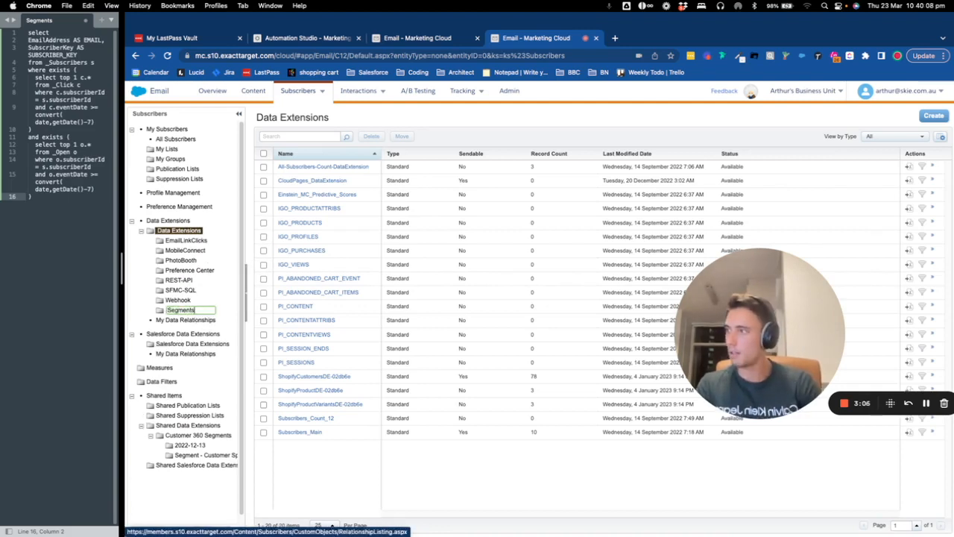
click(179, 290)
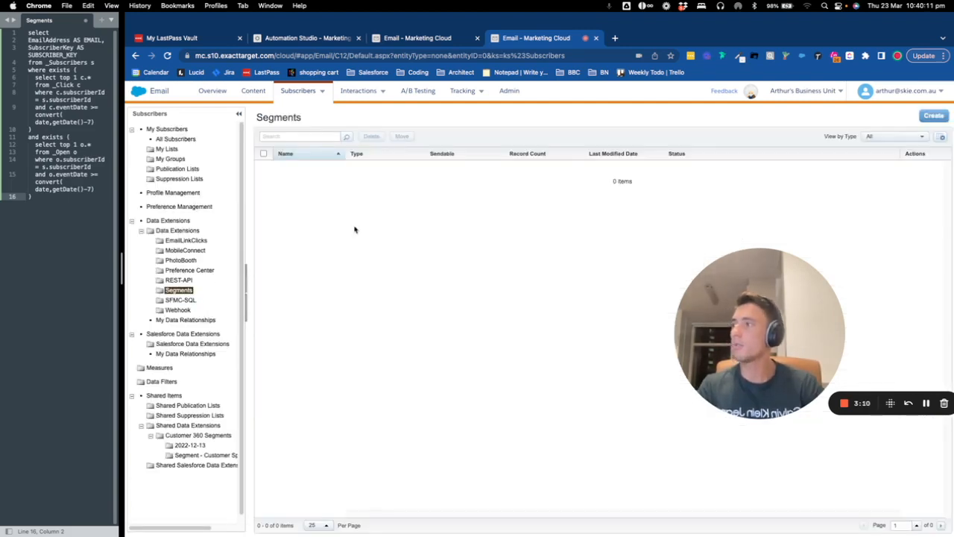
Start a standard data extension named Engaged-Segment and advance to the fields step.
click(935, 115)
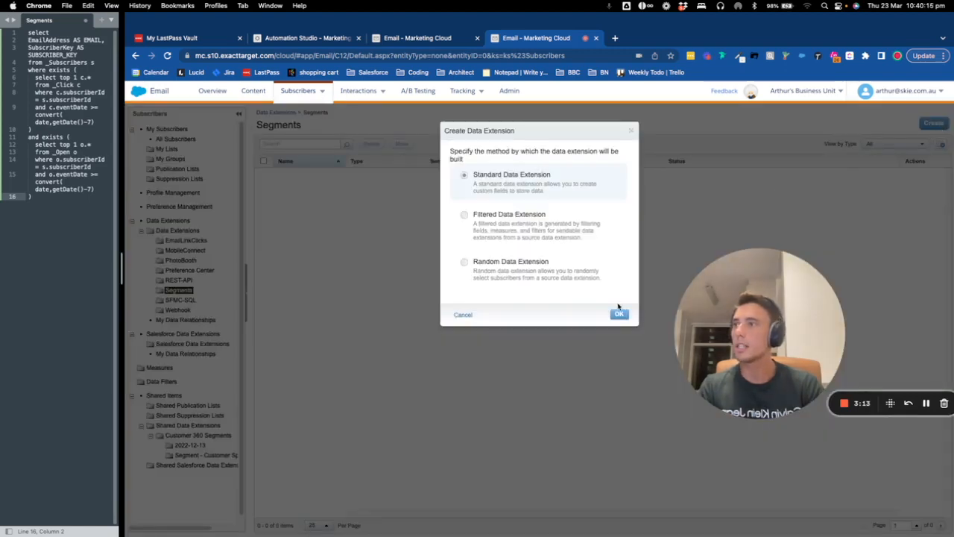
click(619, 314)
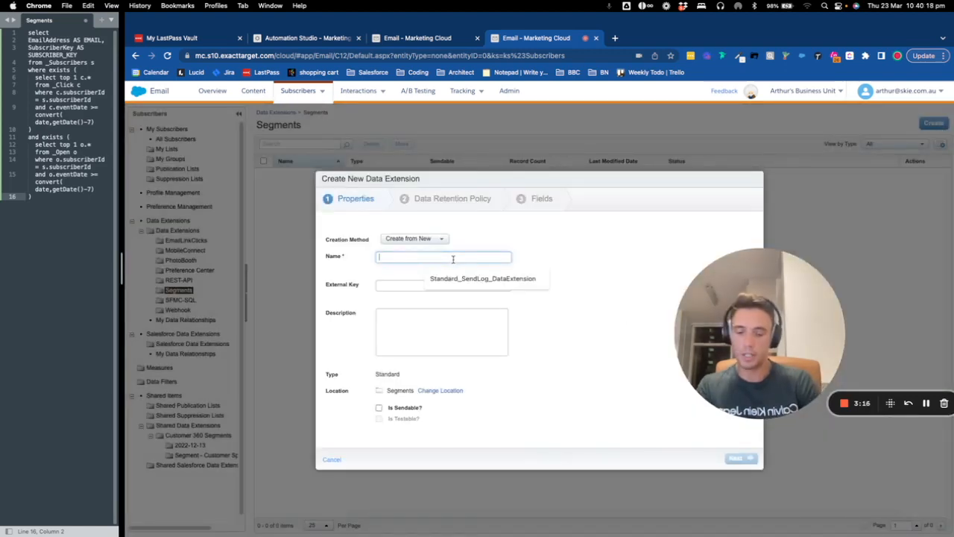
text(Engaged-5)
click(442, 285)
text(Engaged-Segment)
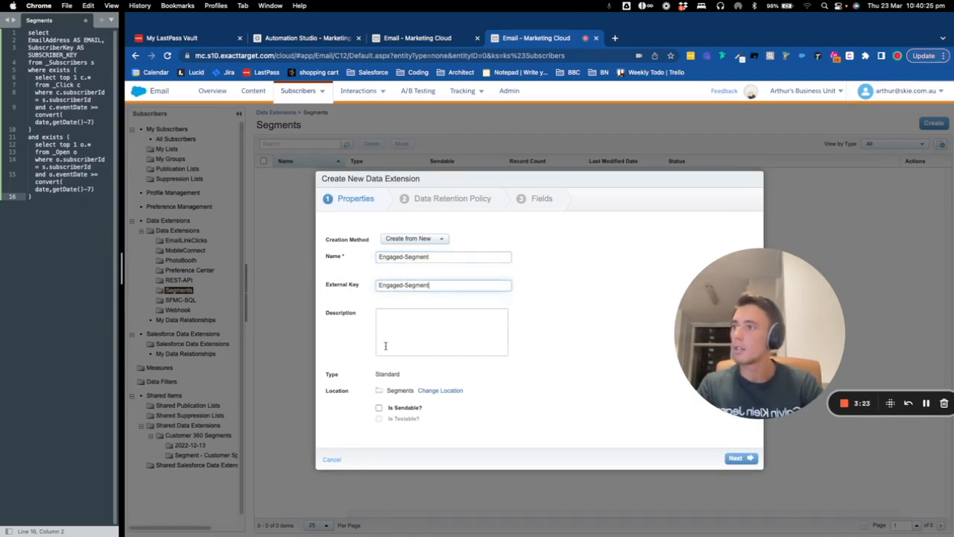
click(735, 458)
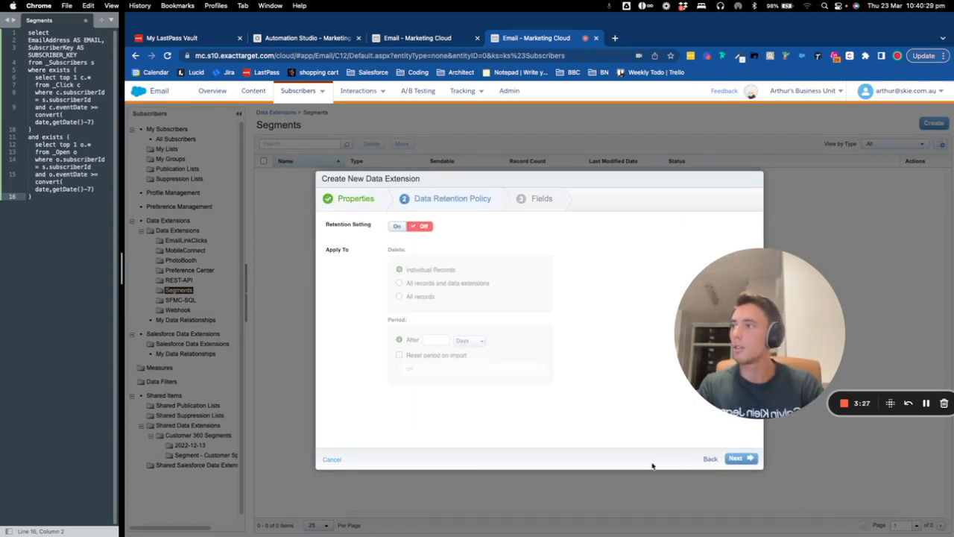
click(418, 38)
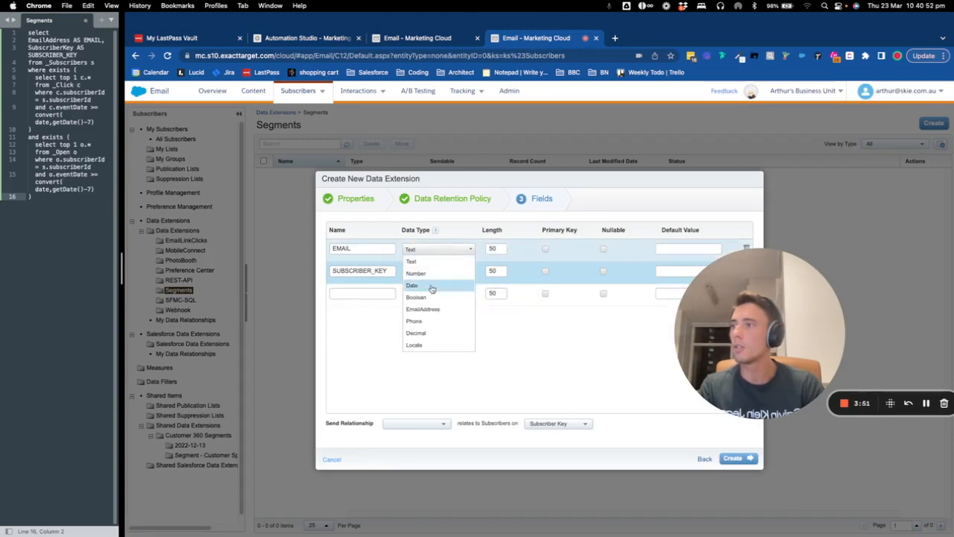
Make EMAIL an EmailAddress field related to subscribers, remove the empty row, and create it.
click(423, 309)
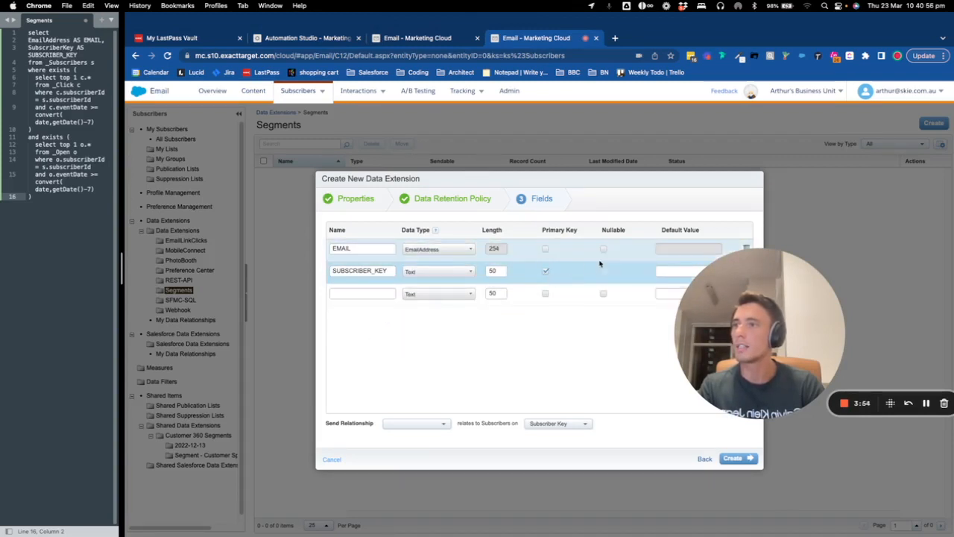
click(415, 422)
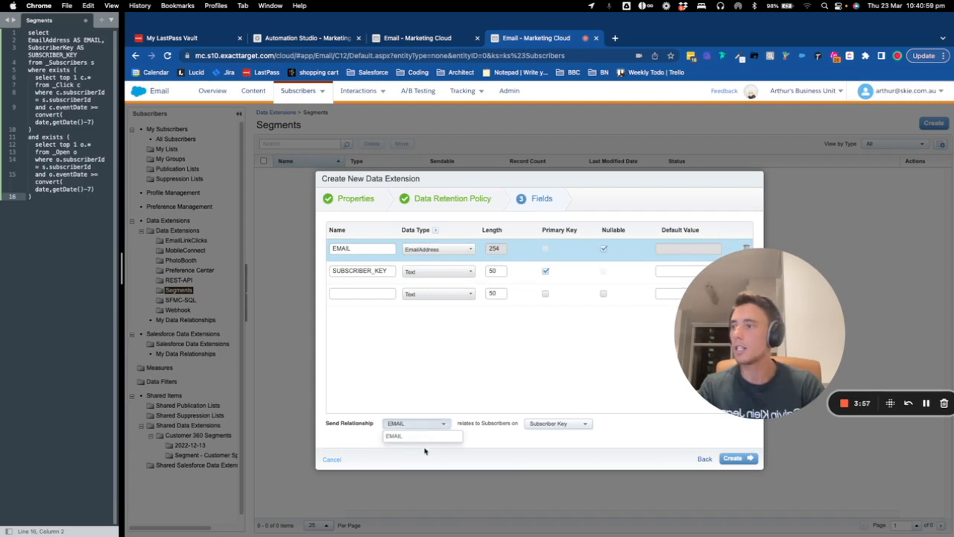
click(421, 435)
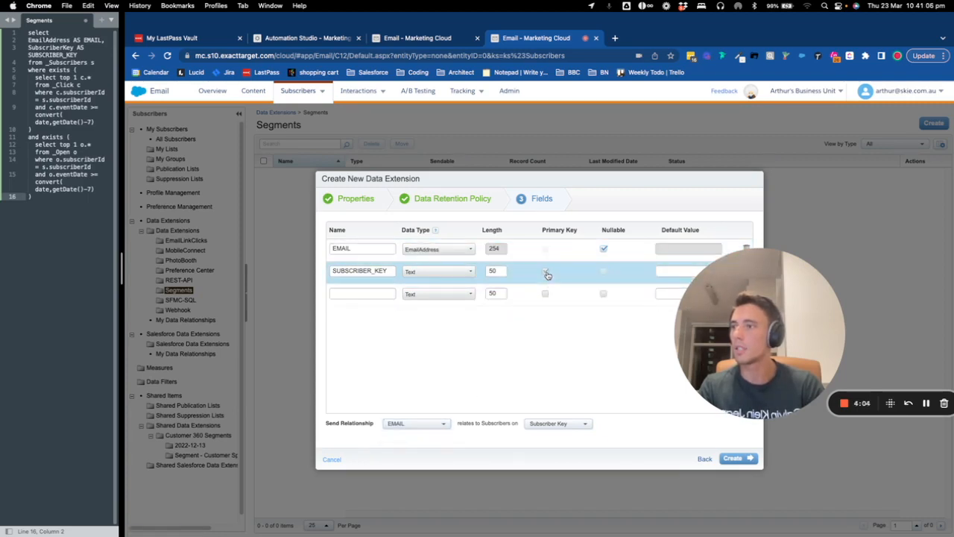
click(546, 271)
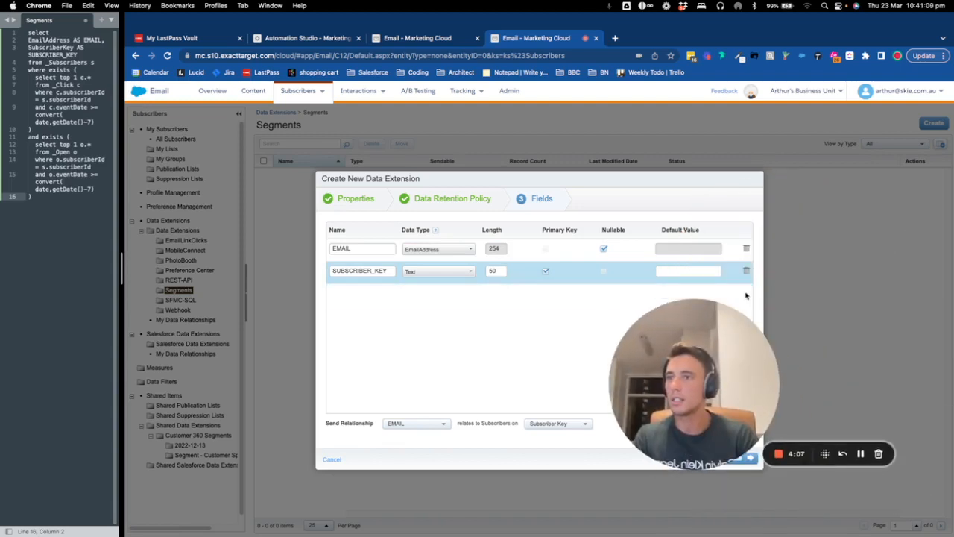
click(416, 423)
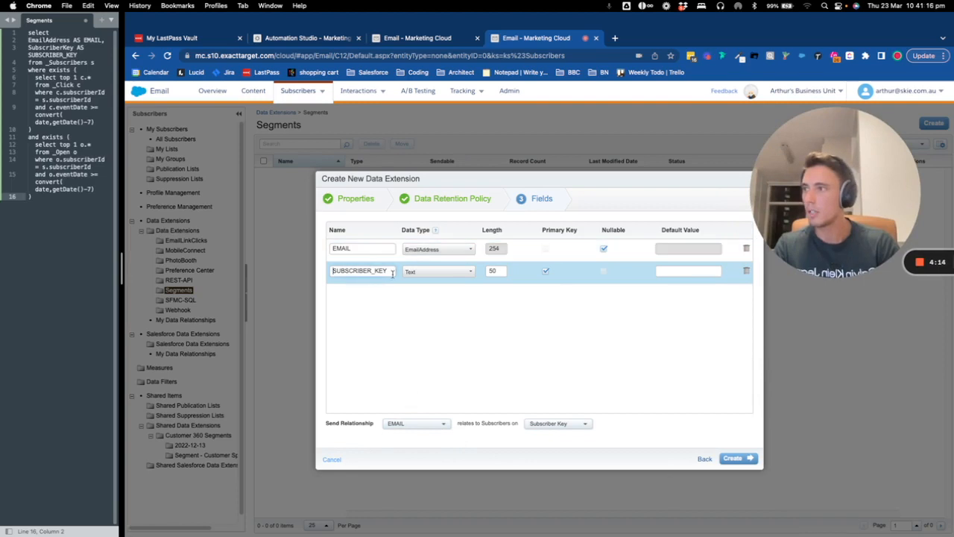
click(415, 423)
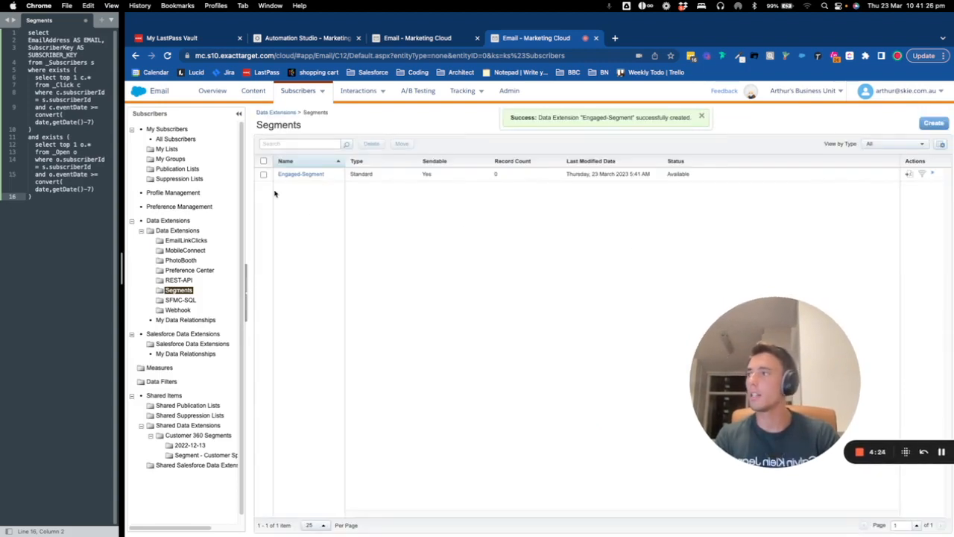
mouse_move(316, 202)
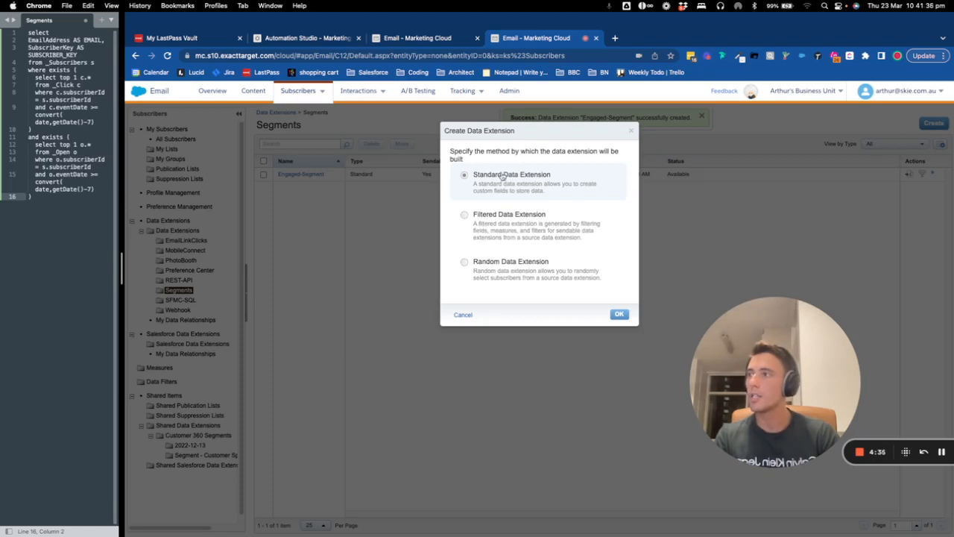
Start a standard data extension named Unengaged-Segment and advance to the fields step.
click(619, 314)
text(Unengaged)
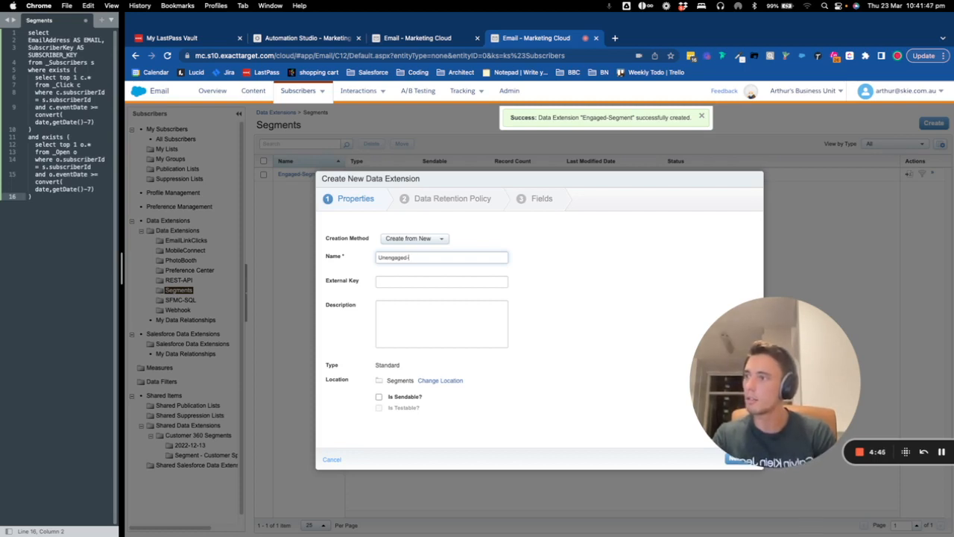
text(-Segment)
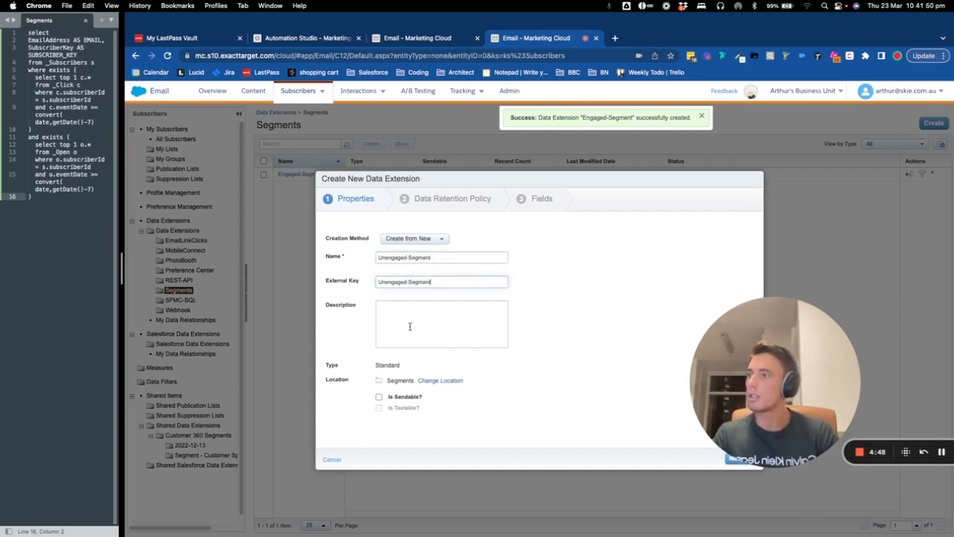
click(738, 458)
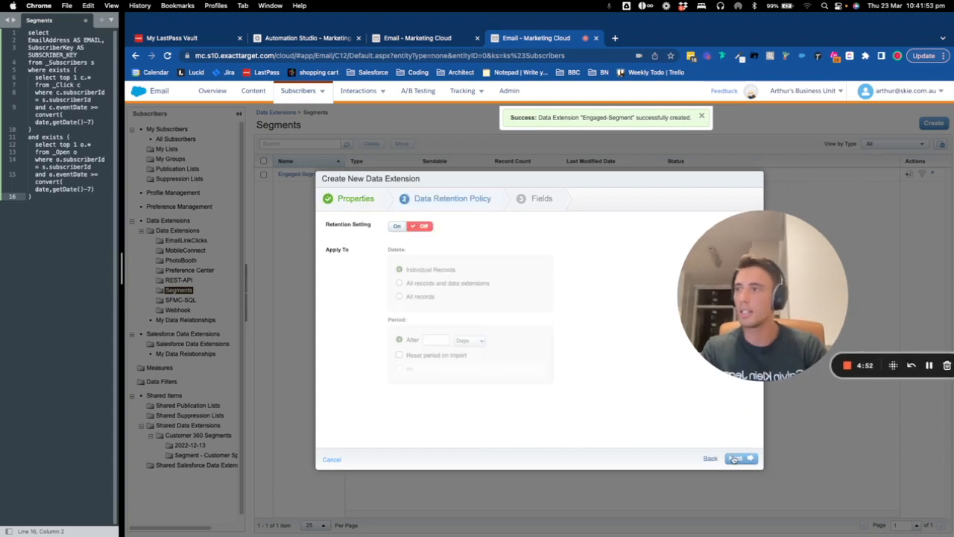
click(735, 458)
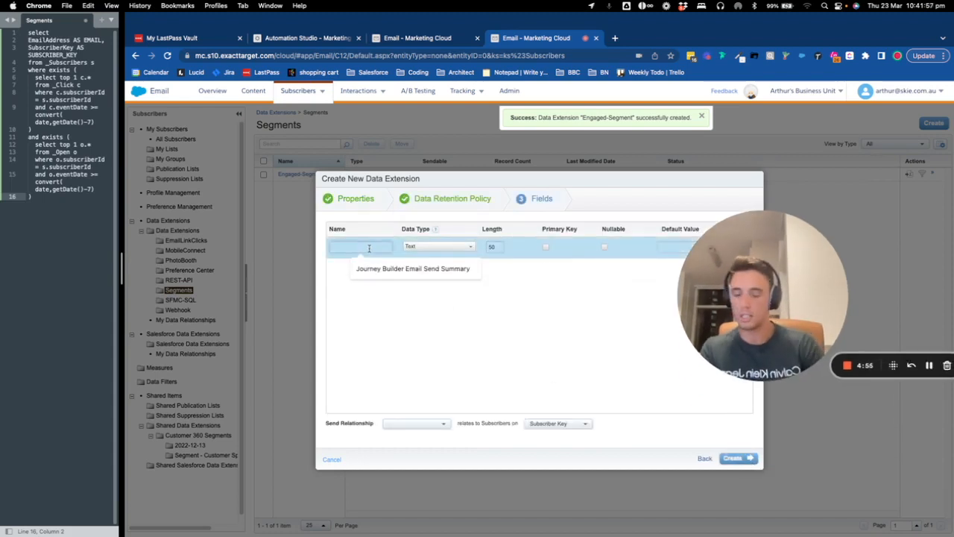
Add EMAIL (EmailAddress) and SUBSCRIBER_KEY (primary key) fields and set the send relationship.
text(EMAIL)
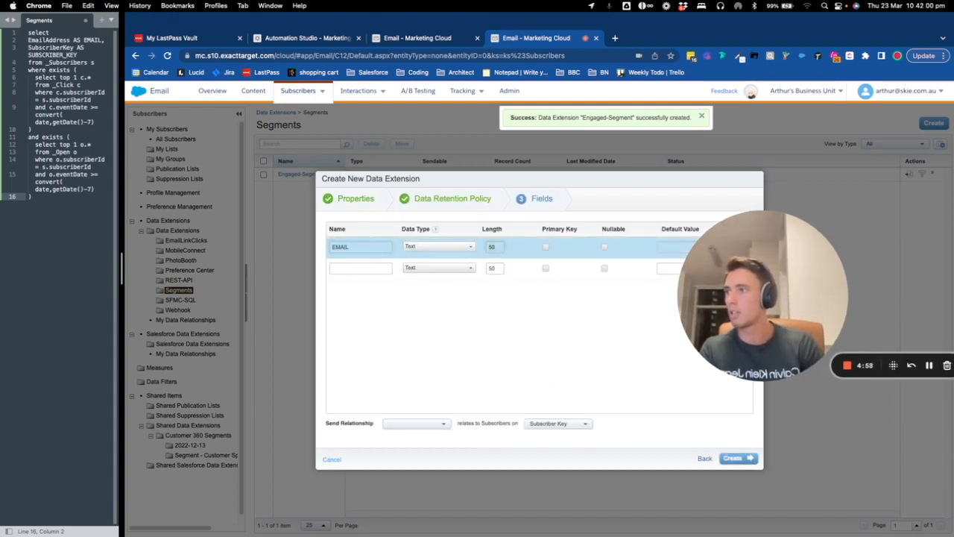
text(SUBSCRIBER_)
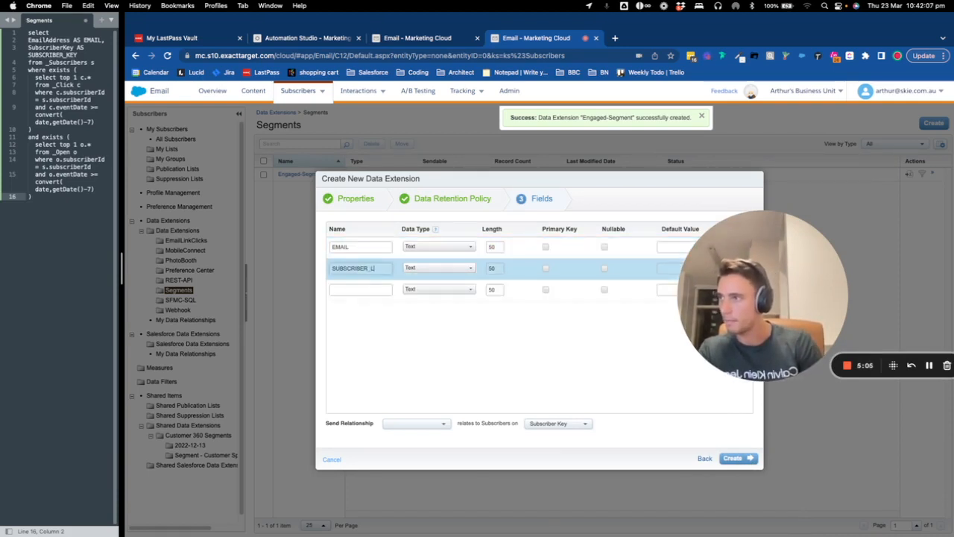
click(439, 267)
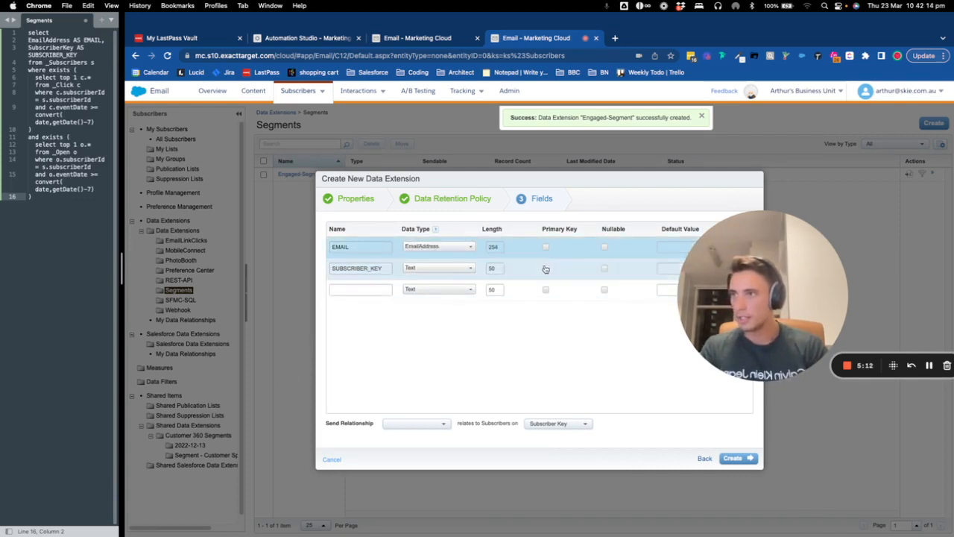
click(415, 423)
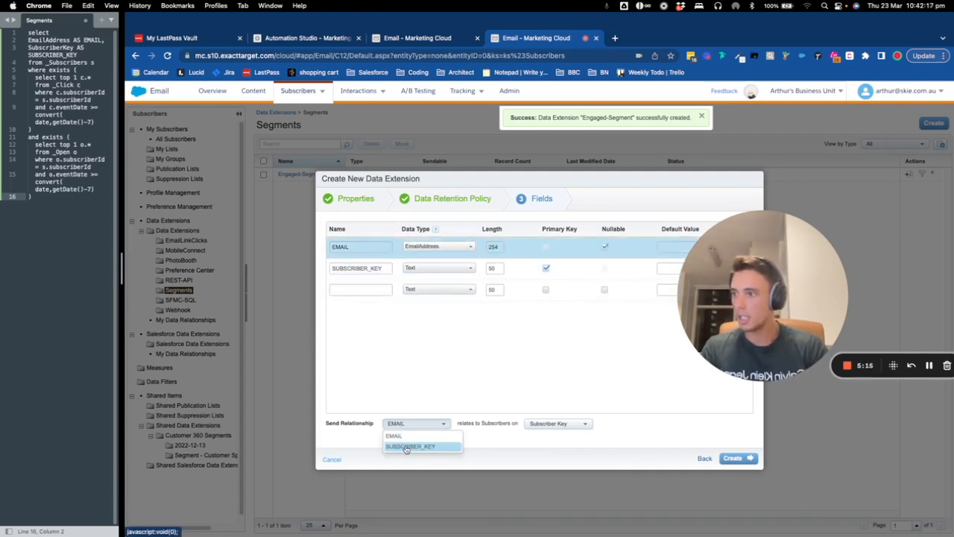
click(733, 458)
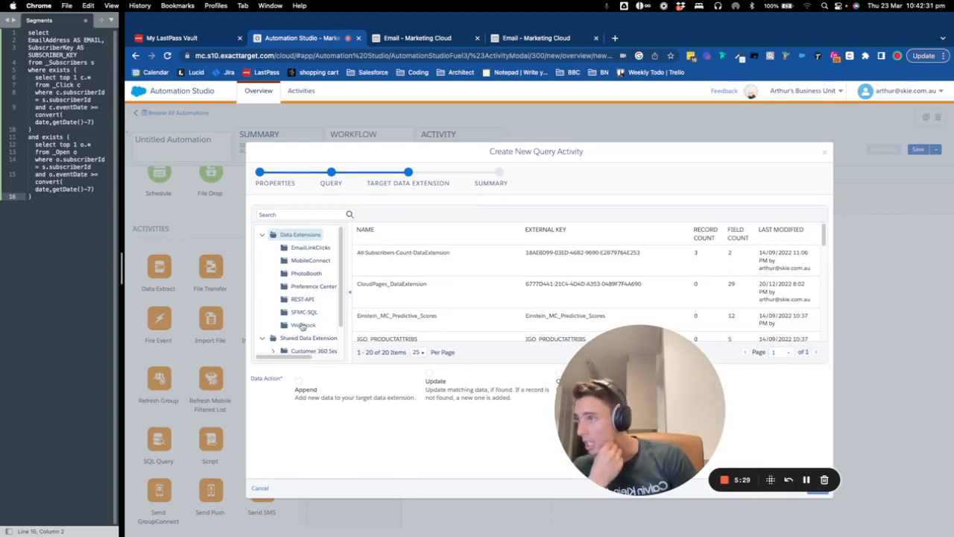
Go back to the query step and discard the unsaved Engaged-Segment query activity.
click(311, 247)
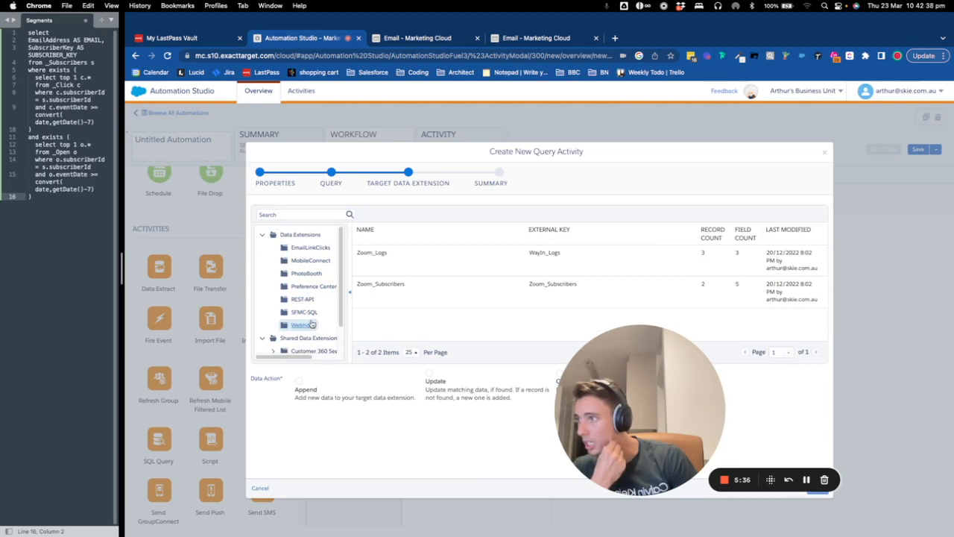
click(327, 182)
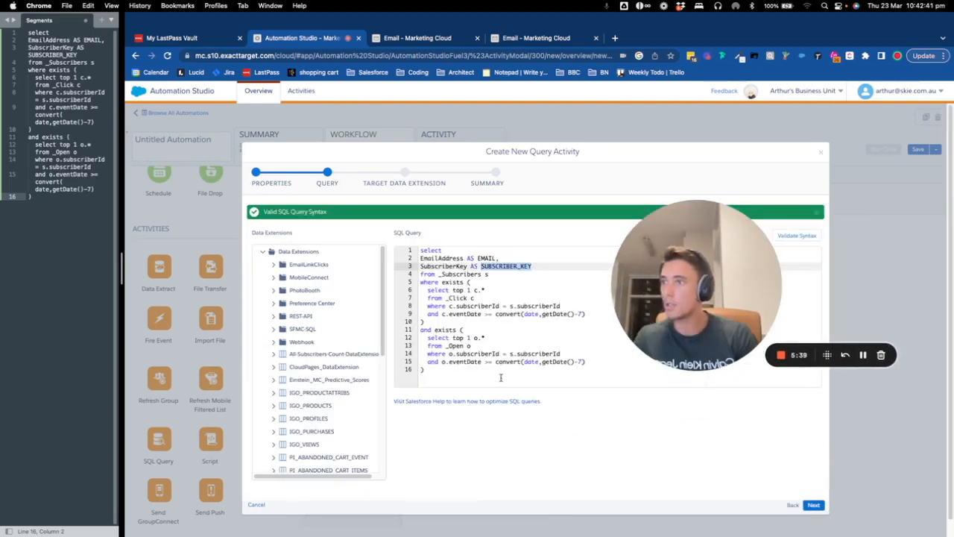
click(820, 152)
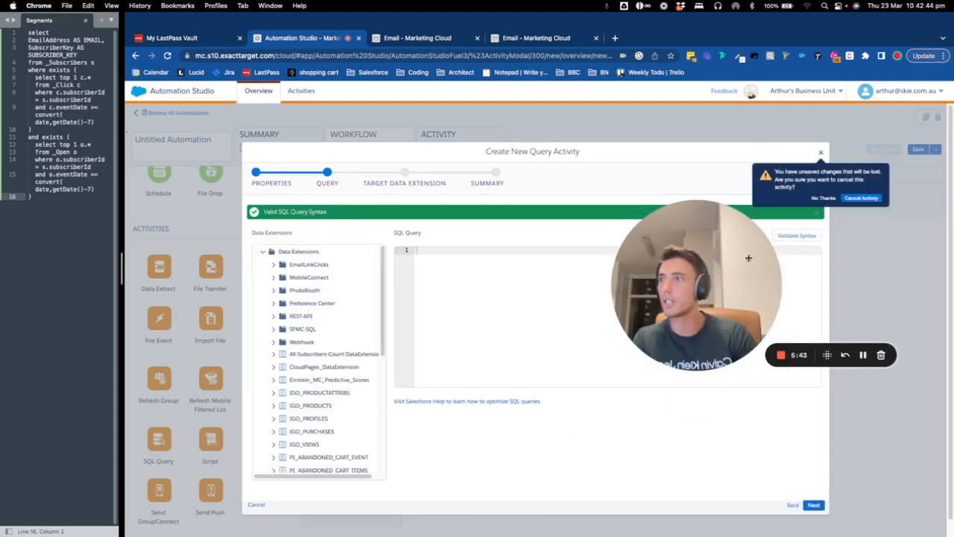
click(861, 197)
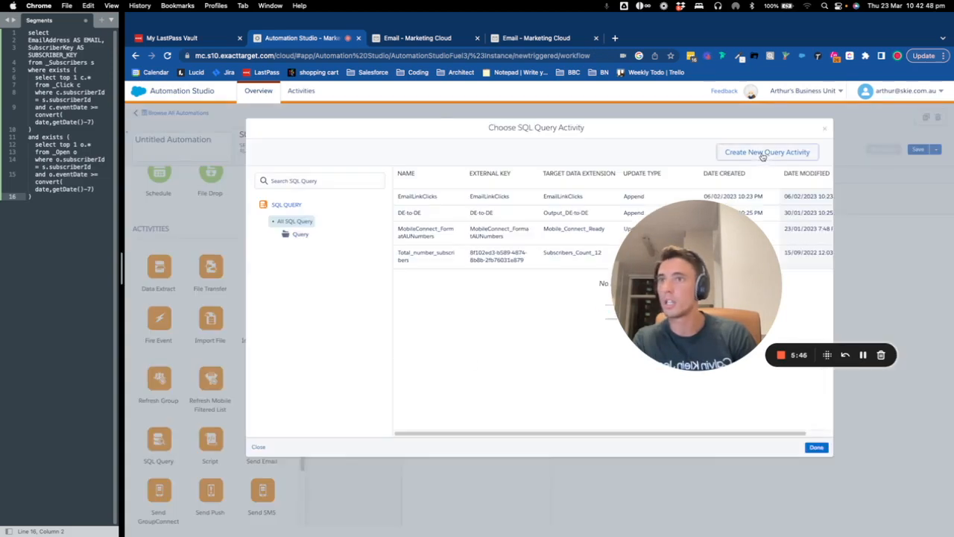
Recreate the Engaged-Segment query activity targeting the Engaged-Segment data extension with Overwrite.
click(767, 152)
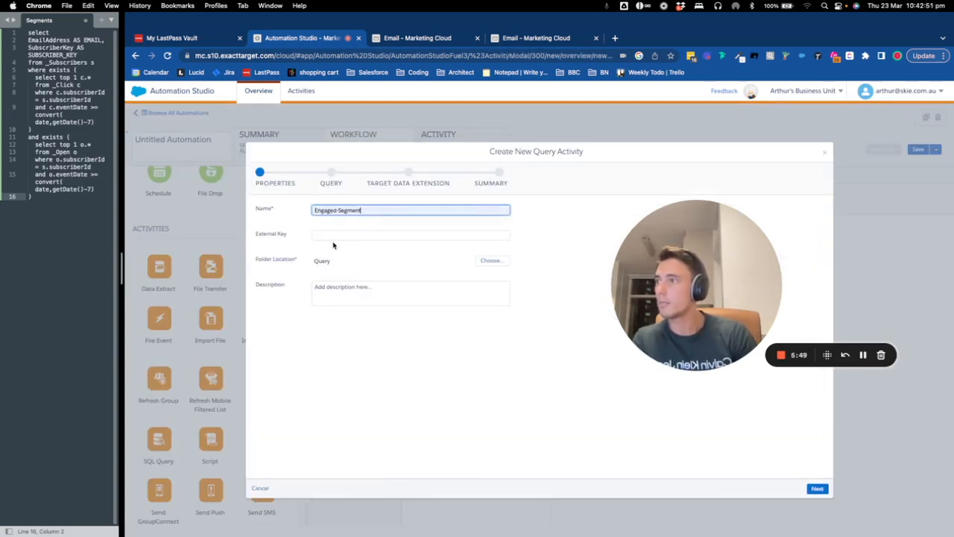
click(410, 235)
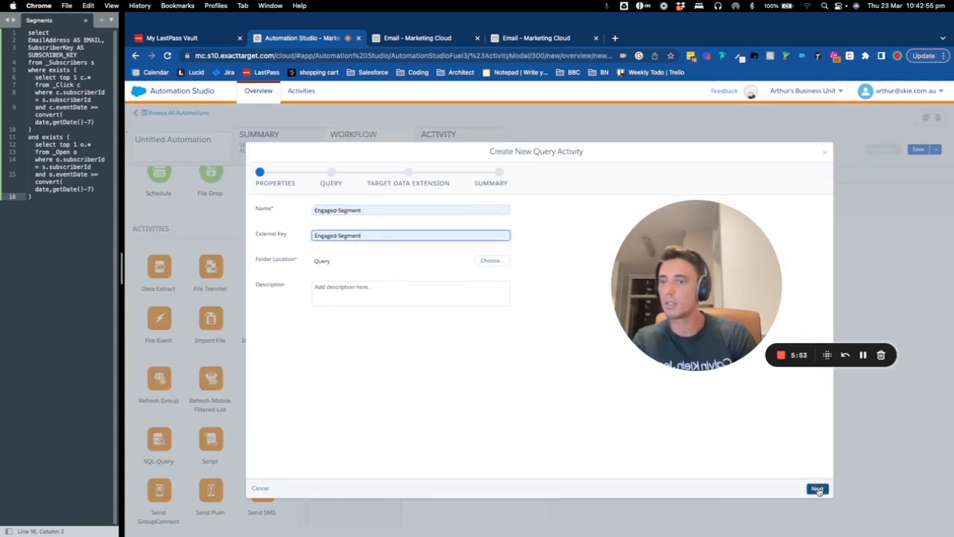
click(818, 489)
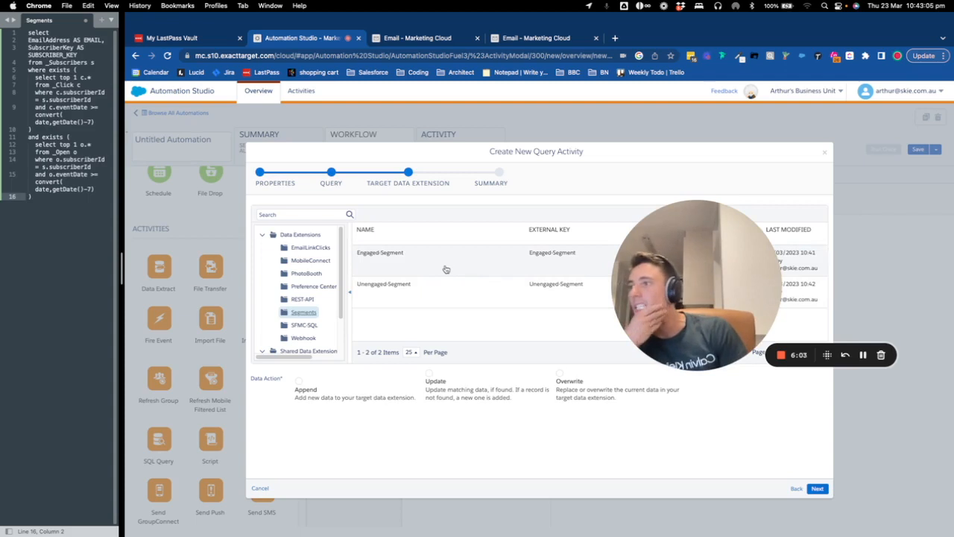
click(389, 252)
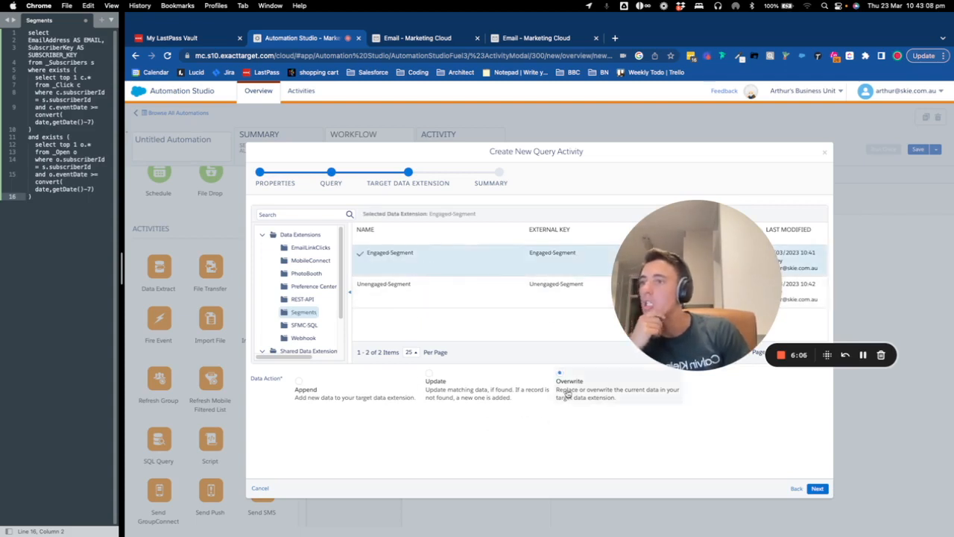
click(817, 488)
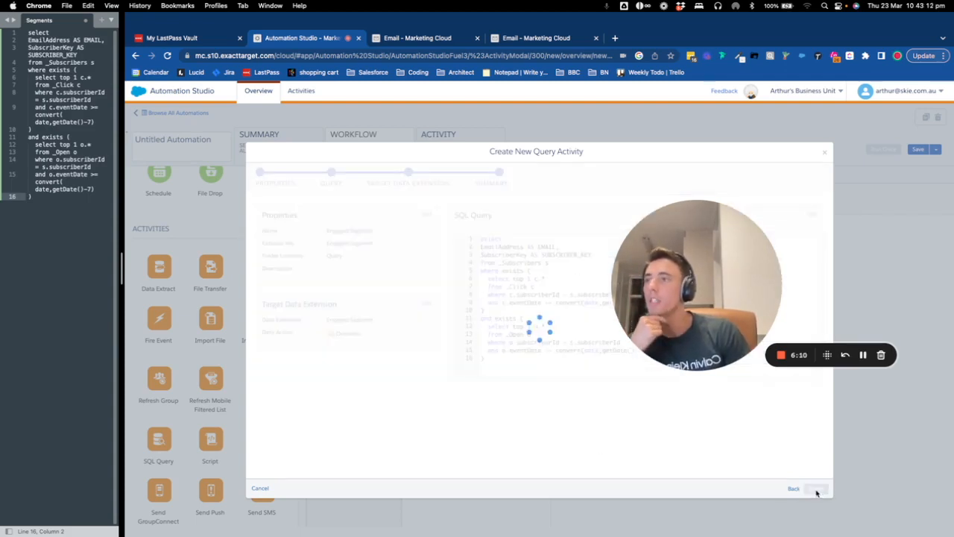
click(816, 488)
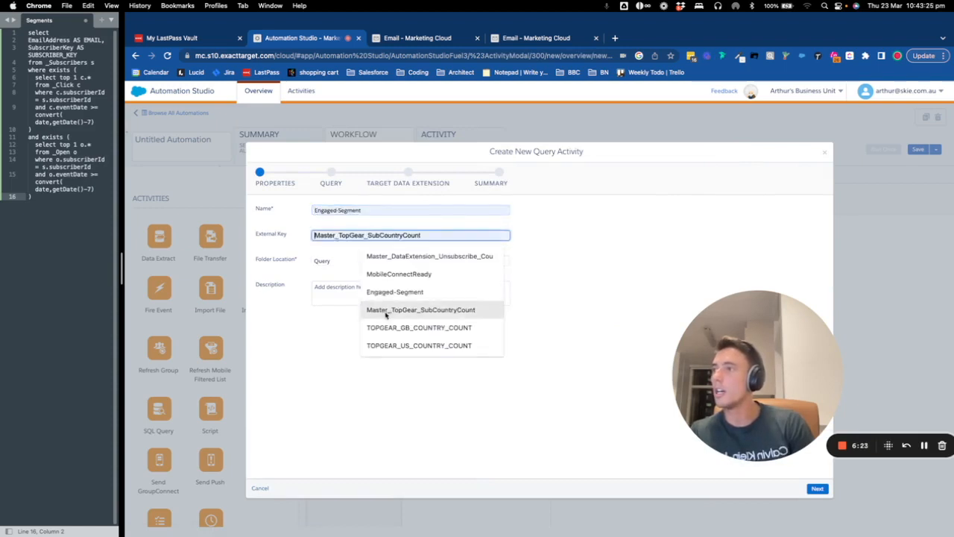
Name the query Unengaged-Segment, edit its SQL to 'not exists' over 30 days, and validate.
click(394, 291)
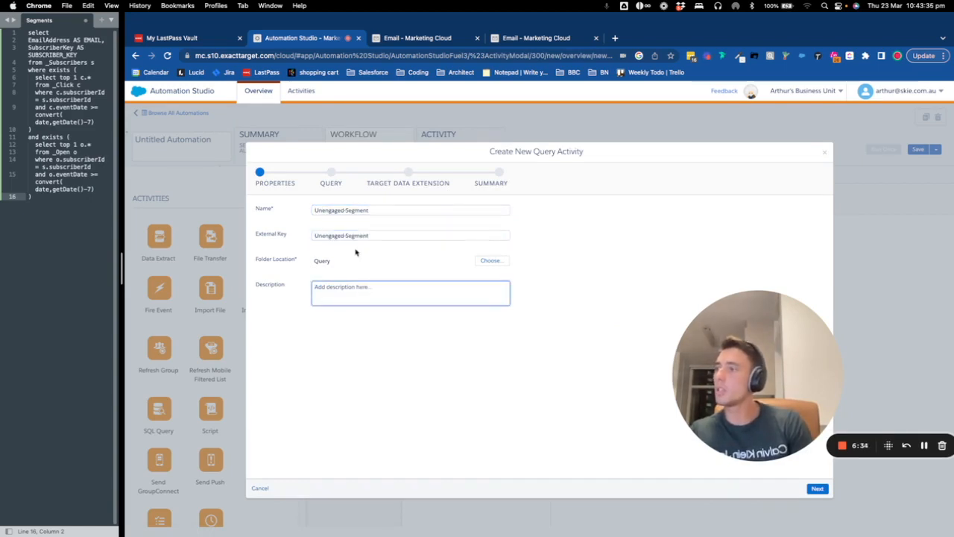
text(Unengaged Segment)
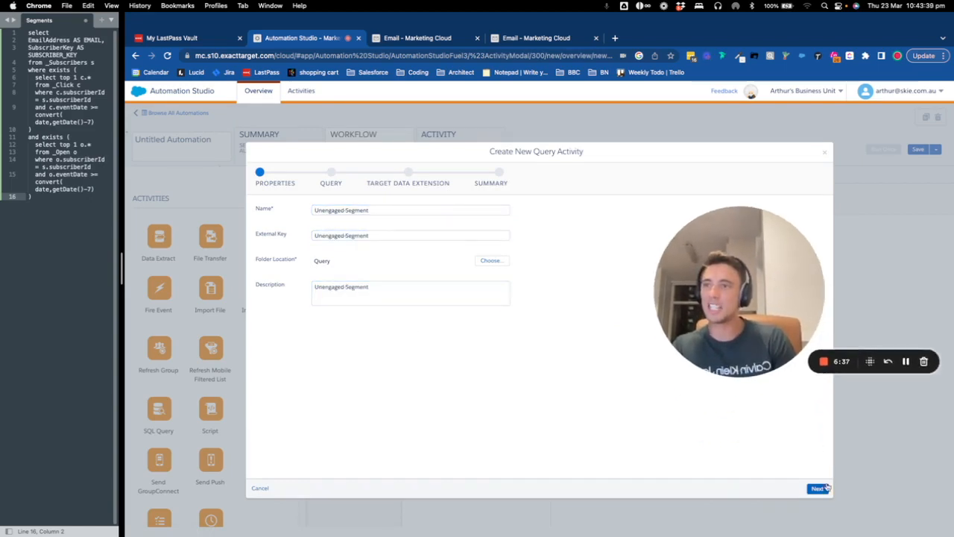
click(818, 488)
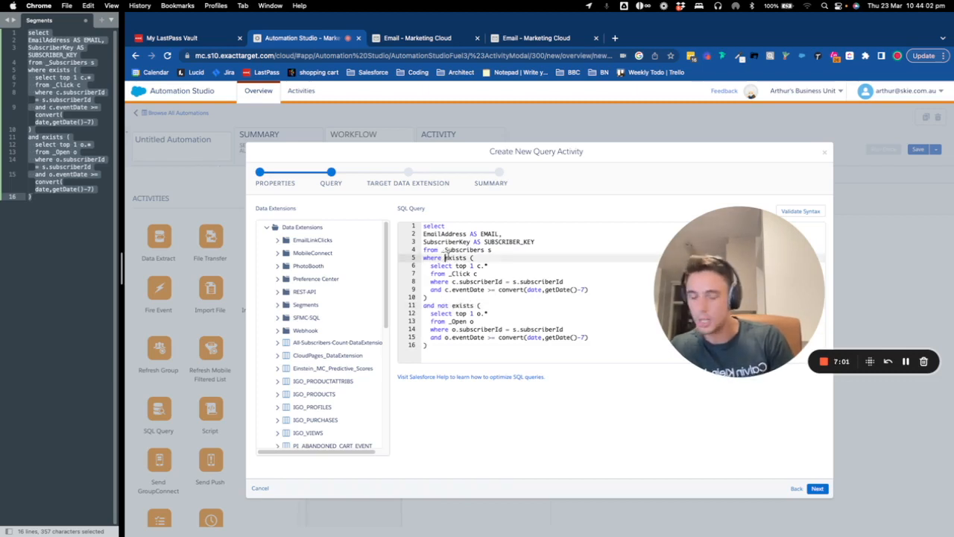
text(not)
click(510, 337)
text(30)
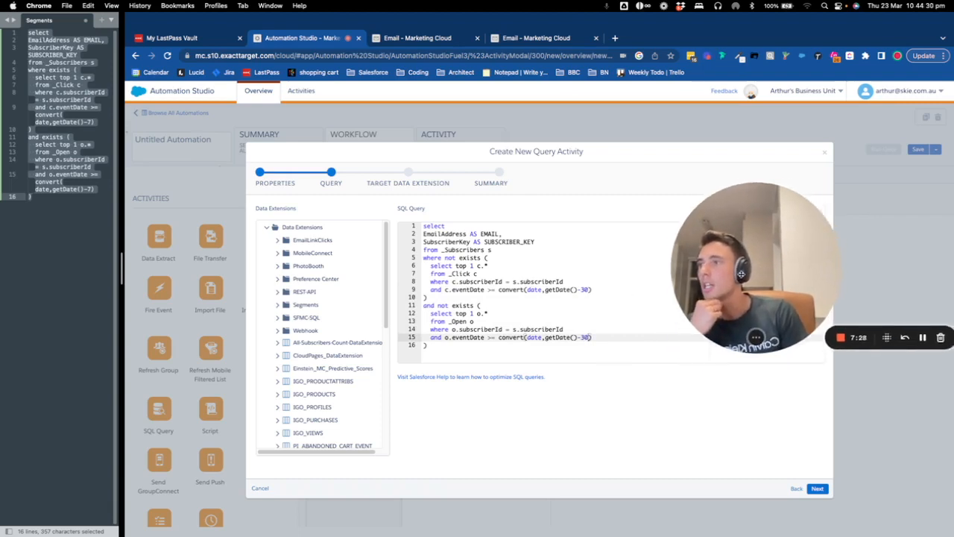
click(796, 235)
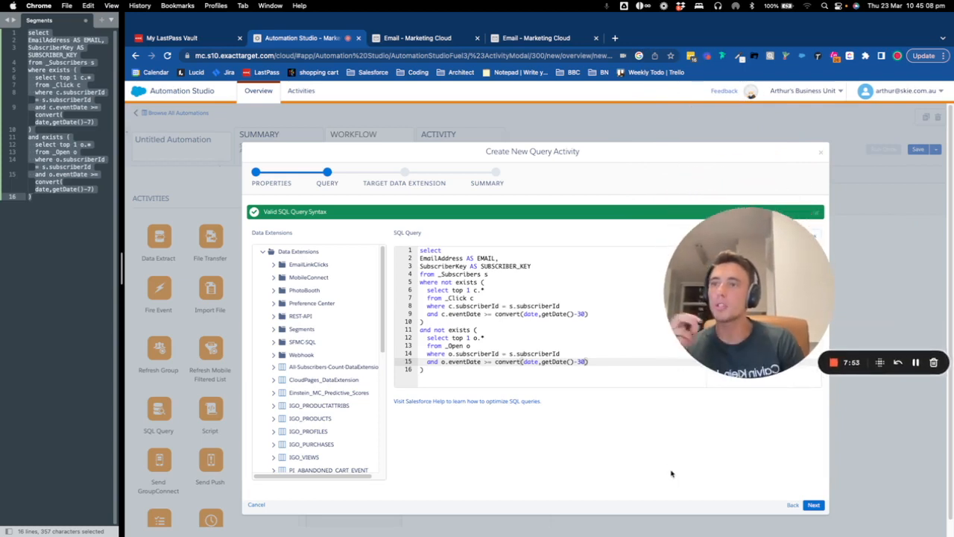
mouse_move(819, 514)
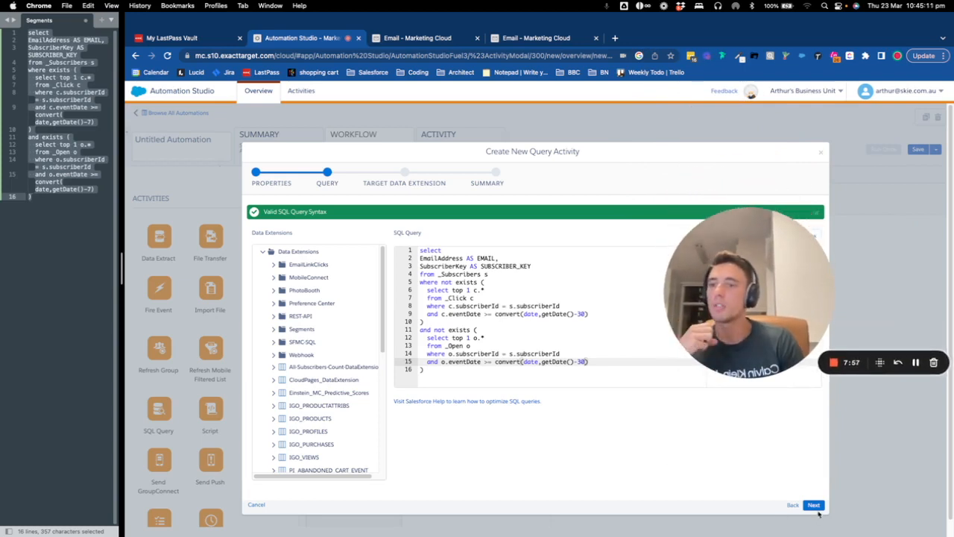
Target the Unengaged-Segment data extension in the Segments folder and continue to the summary.
click(815, 504)
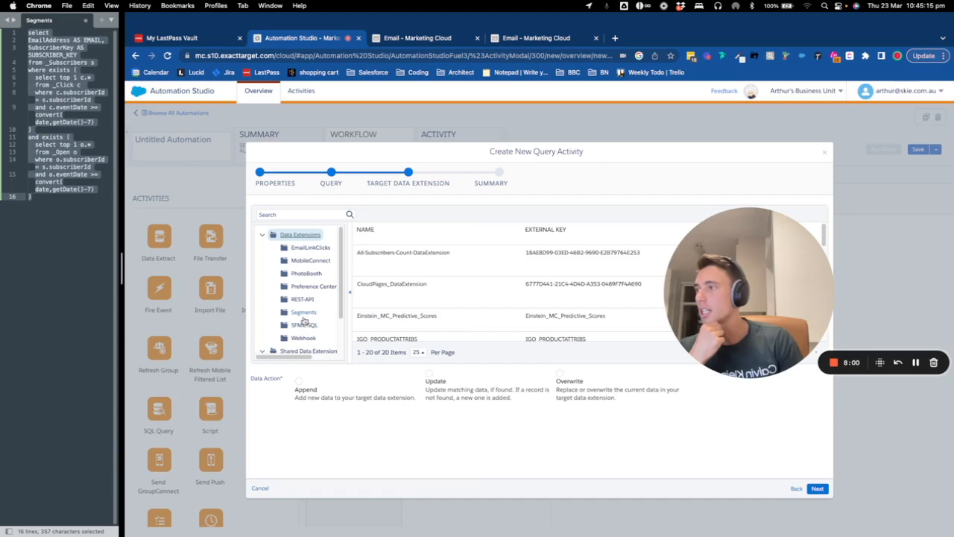
click(304, 311)
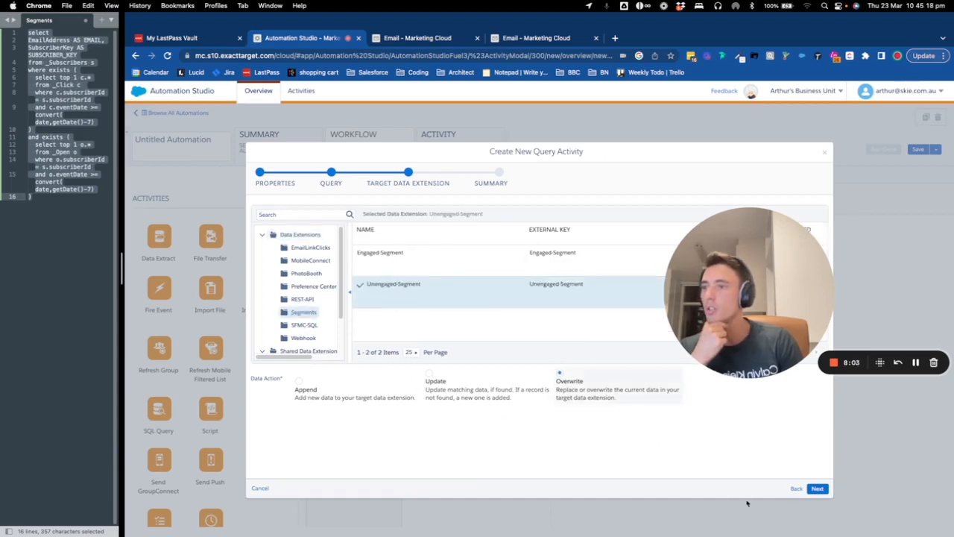
click(817, 488)
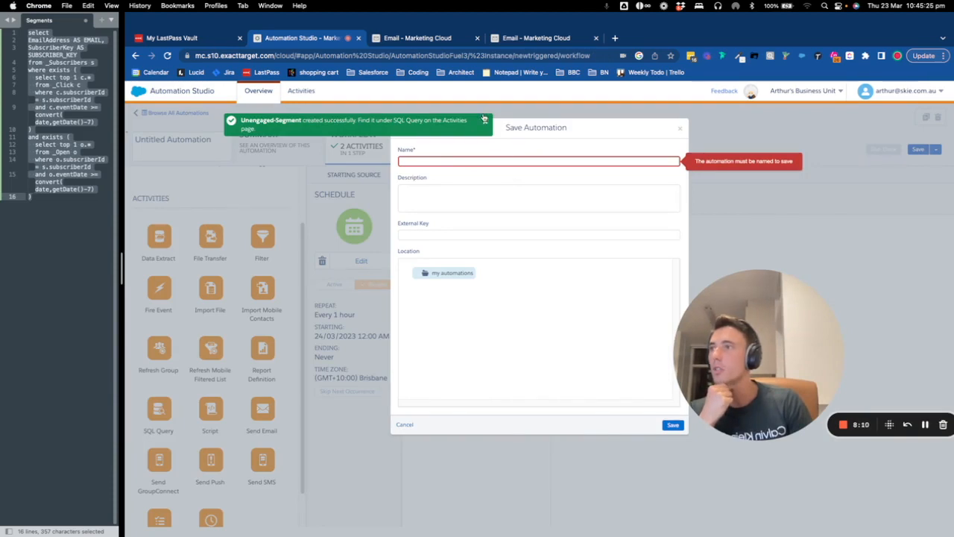
Name the automation 'Segment' and save it.
text(Segments)
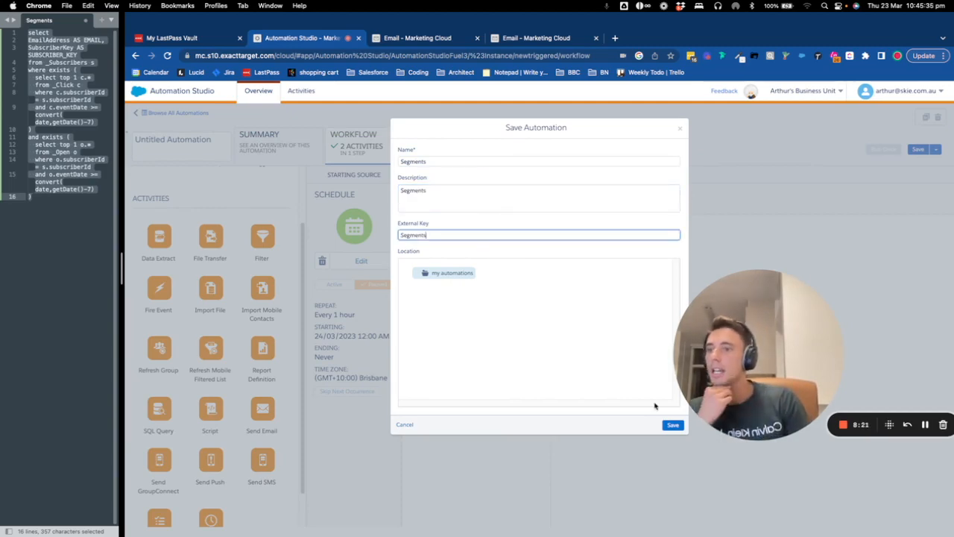
click(672, 425)
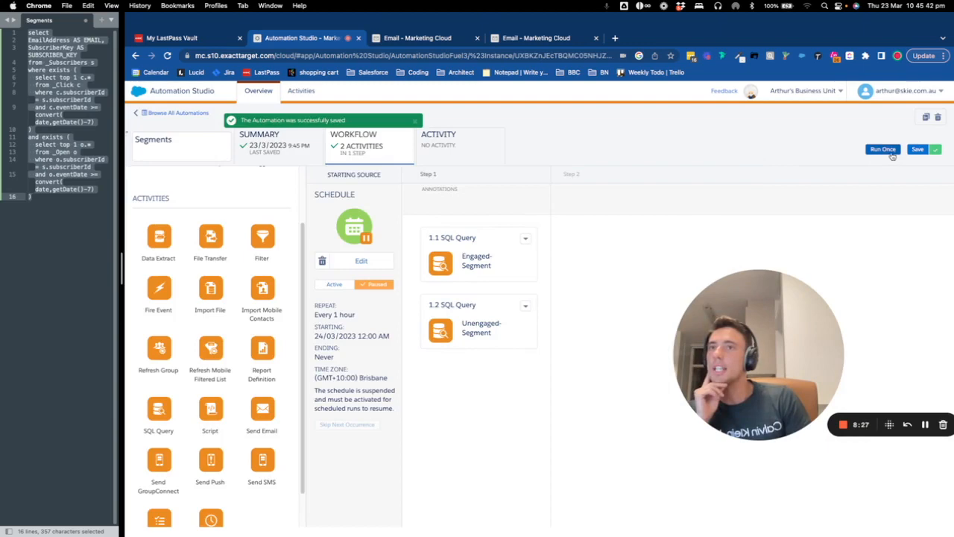
Run the Segments automation once and check its run log shows an initialized run.
click(883, 149)
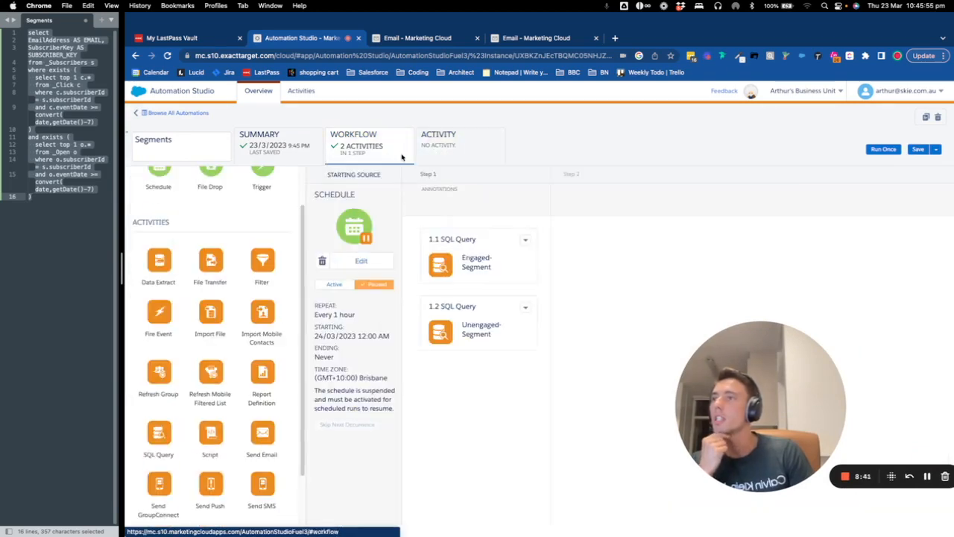
click(883, 149)
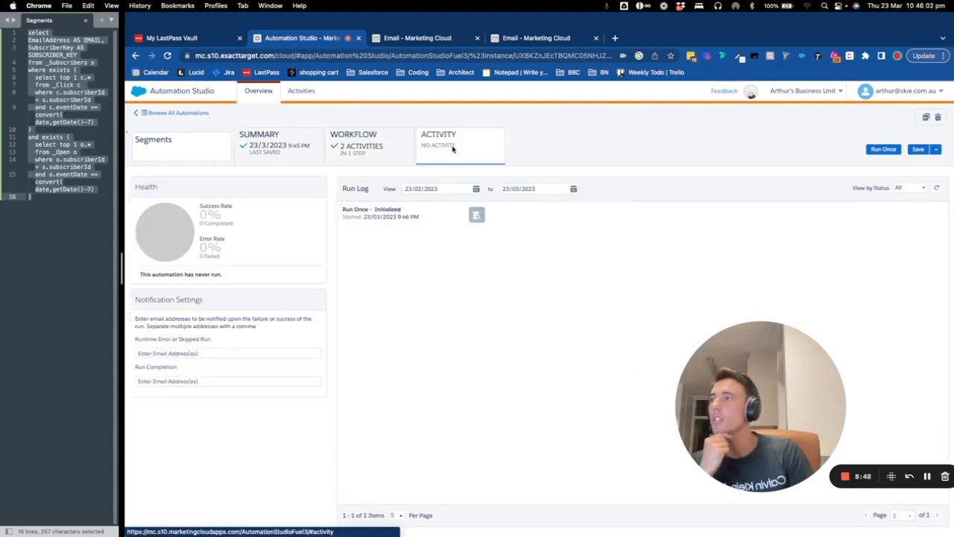
click(418, 38)
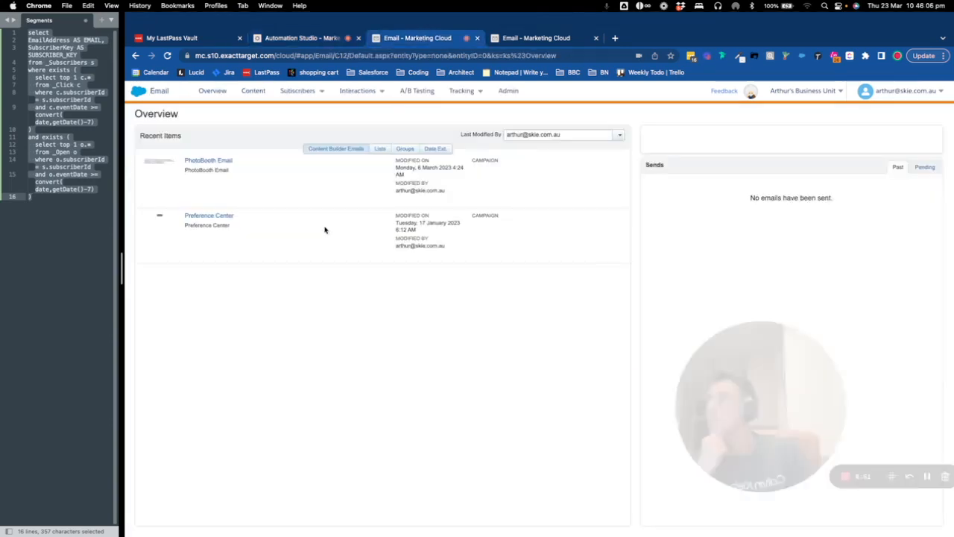
Check the Segments data extension folder in Email Studio, then return to Automation Studio.
click(298, 91)
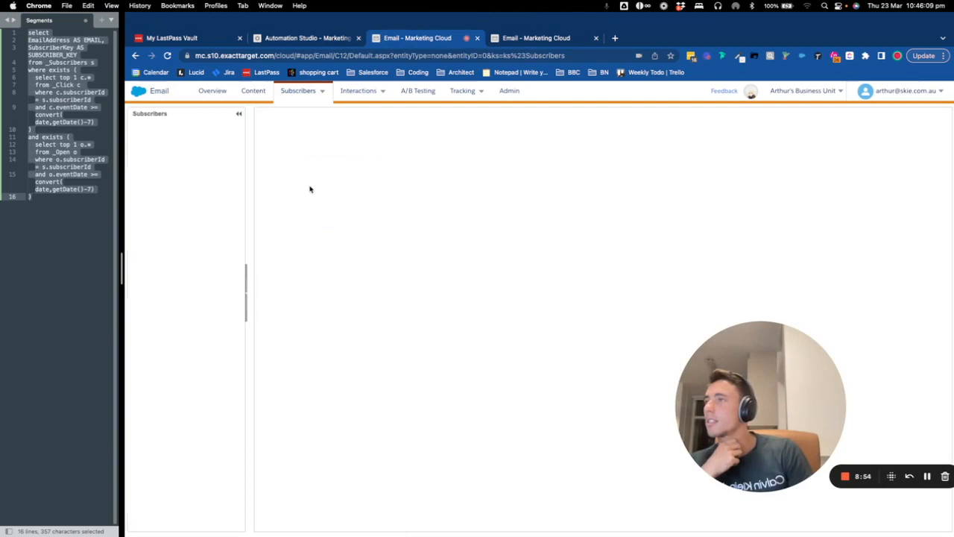
click(167, 220)
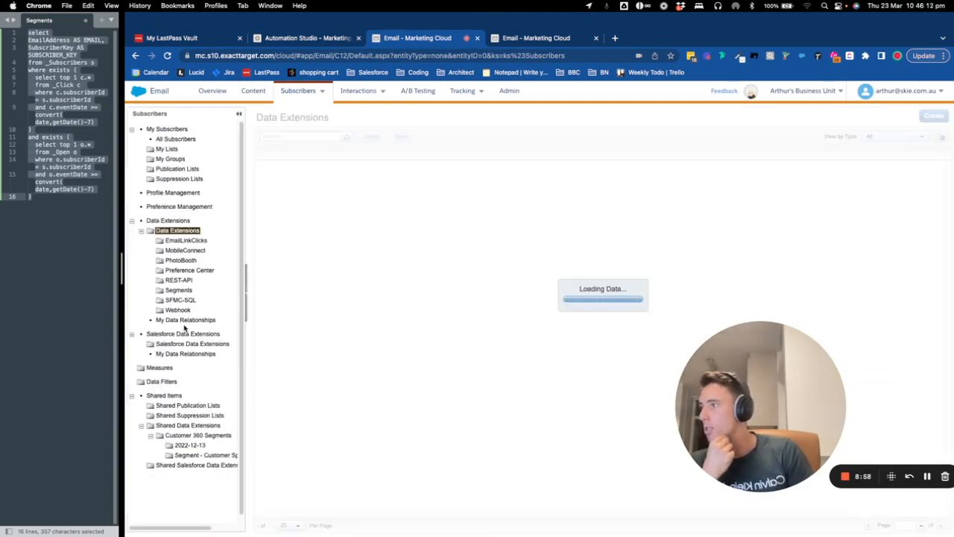
click(179, 290)
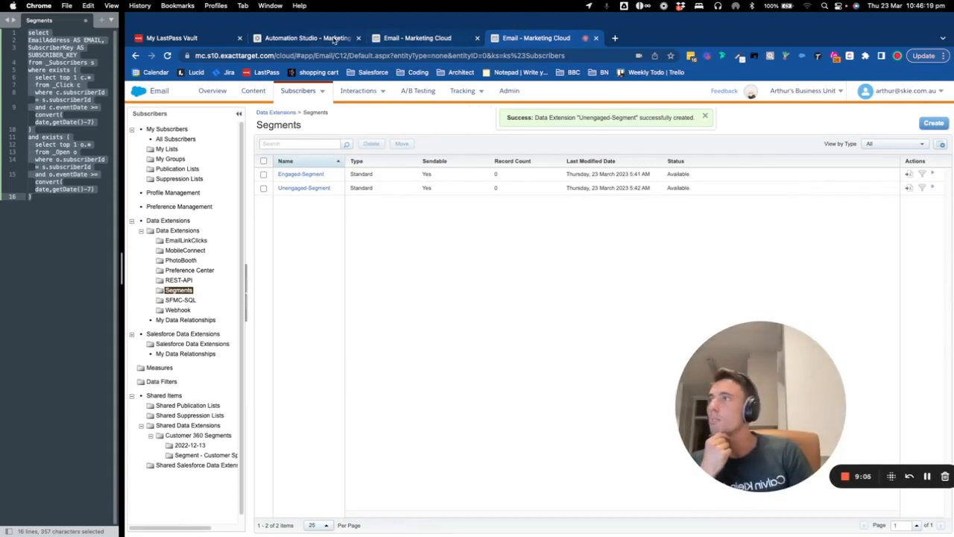
click(306, 38)
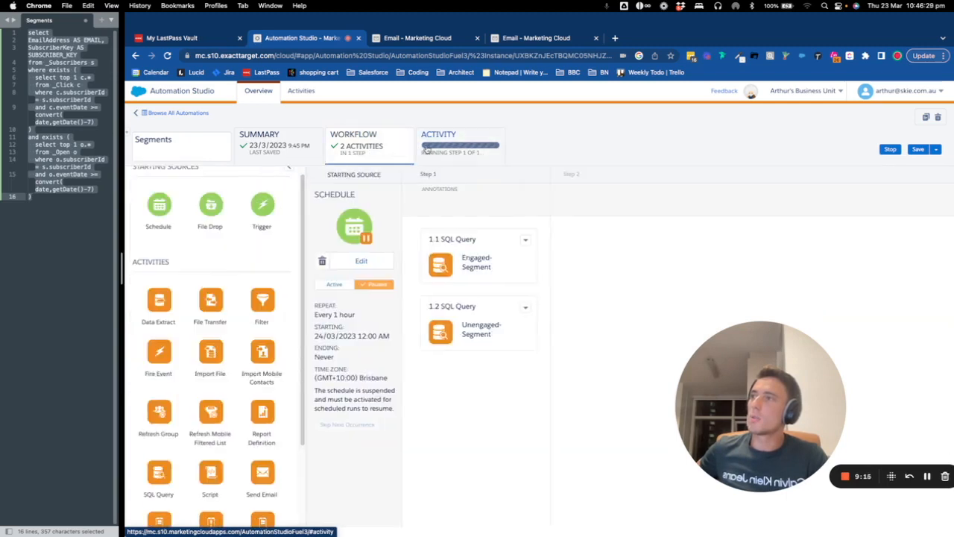
Verify the run finished at 100% success and recheck the Segments data extensions.
click(418, 37)
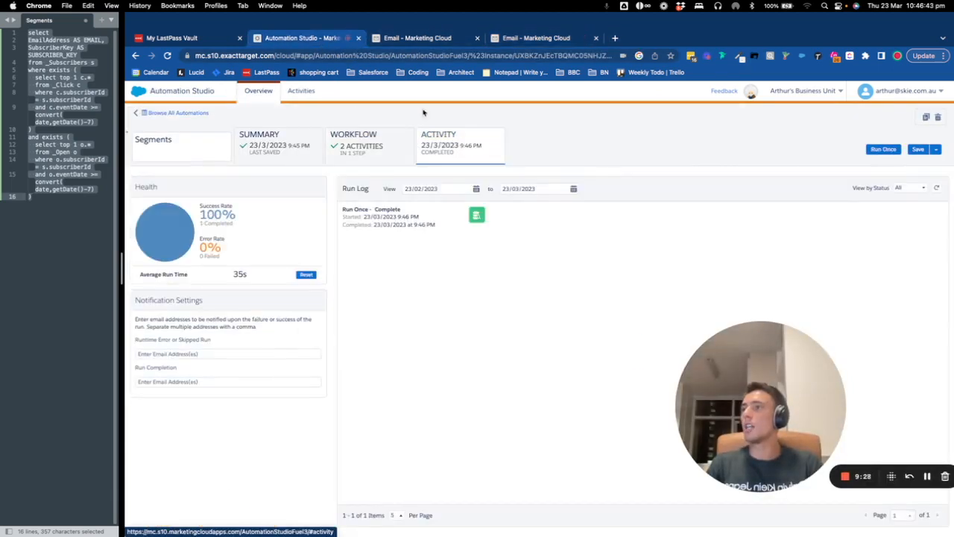
click(418, 38)
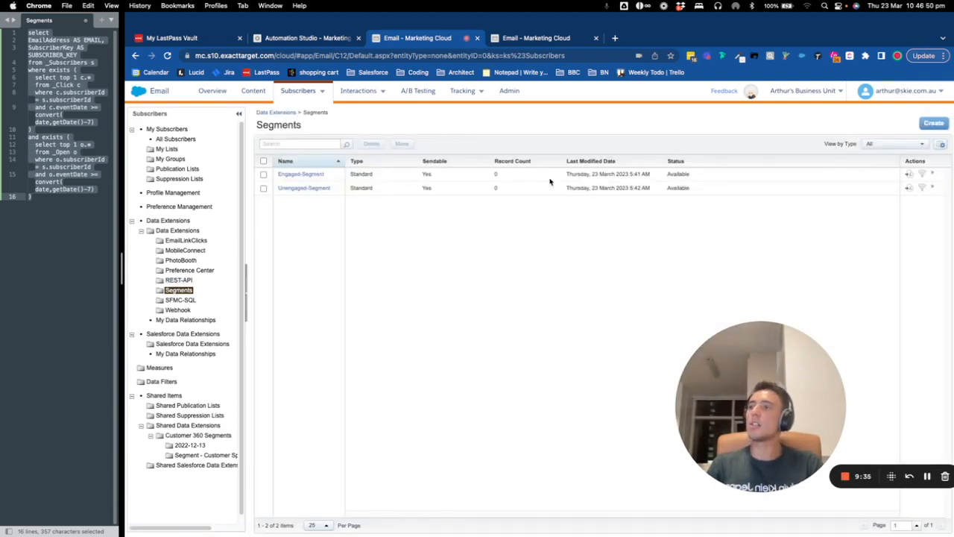
mouse_move(468, 230)
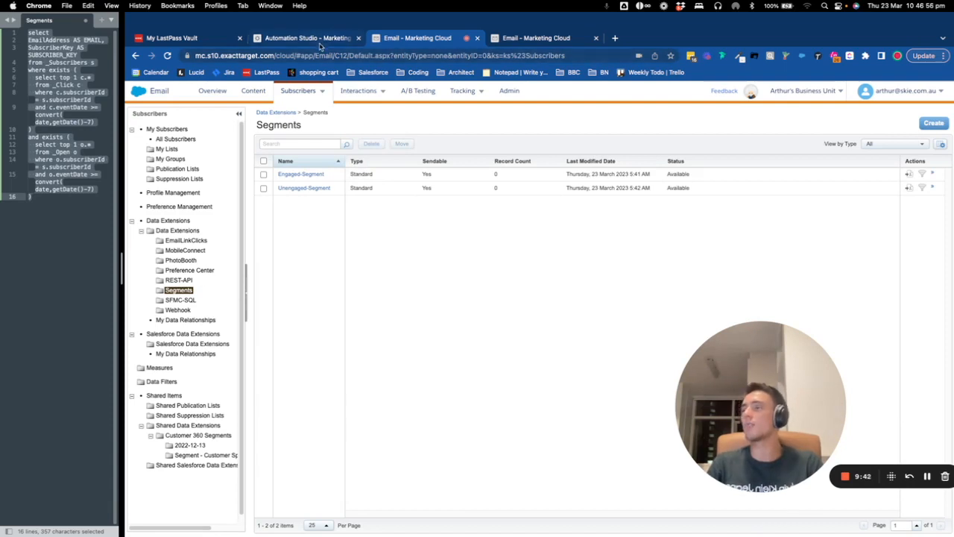
click(305, 38)
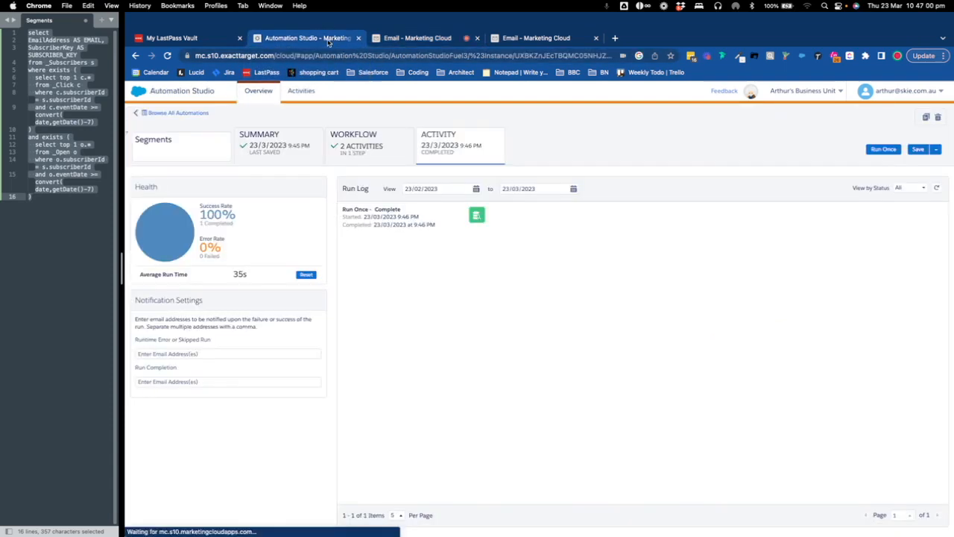